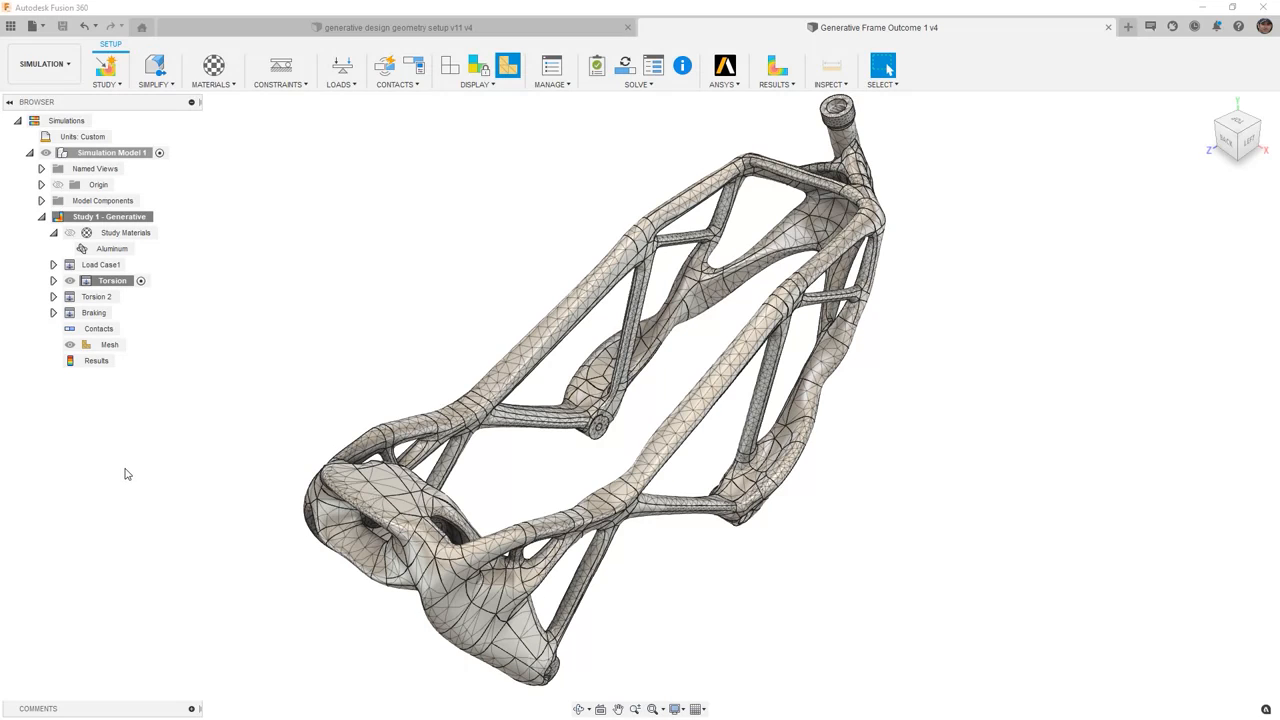
{"action": "mouse_move", "coordinate": [112, 528]}
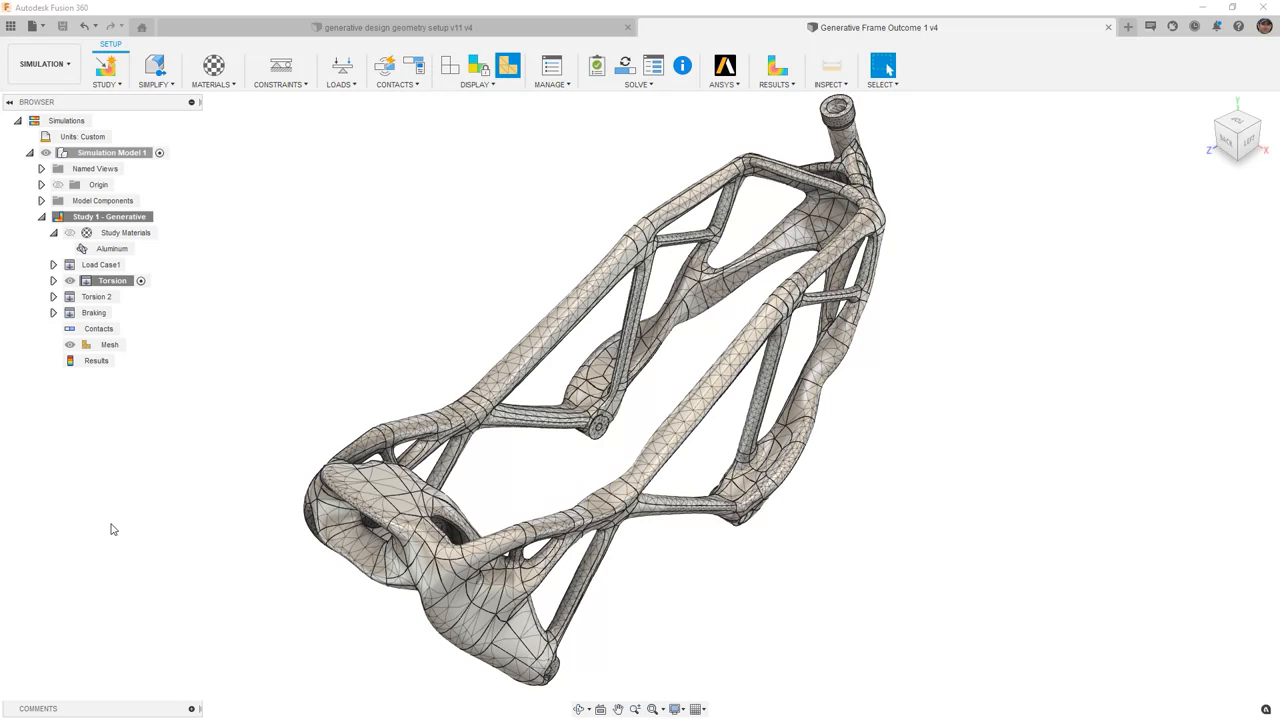
Bring up the Solve dialog for the static stress study with On Cloud selected
{"action": "left_click", "coordinate": [638, 70]}
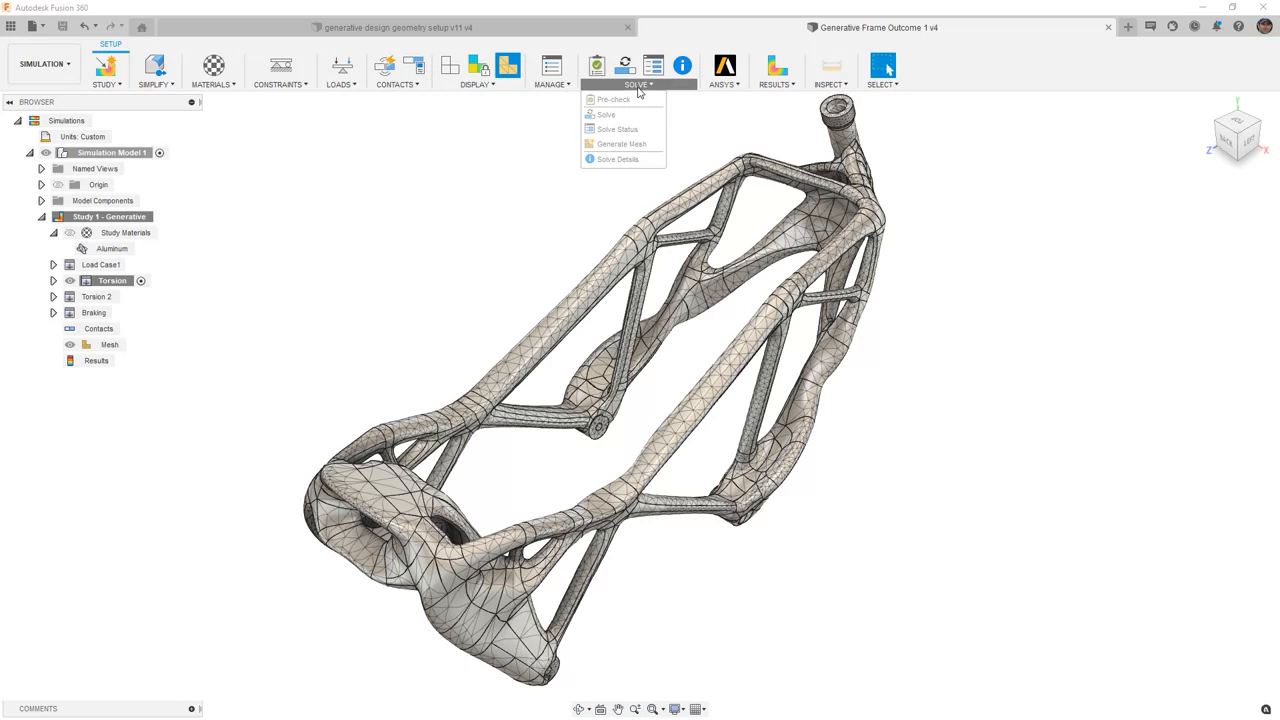
{"action": "left_click", "coordinate": [606, 114]}
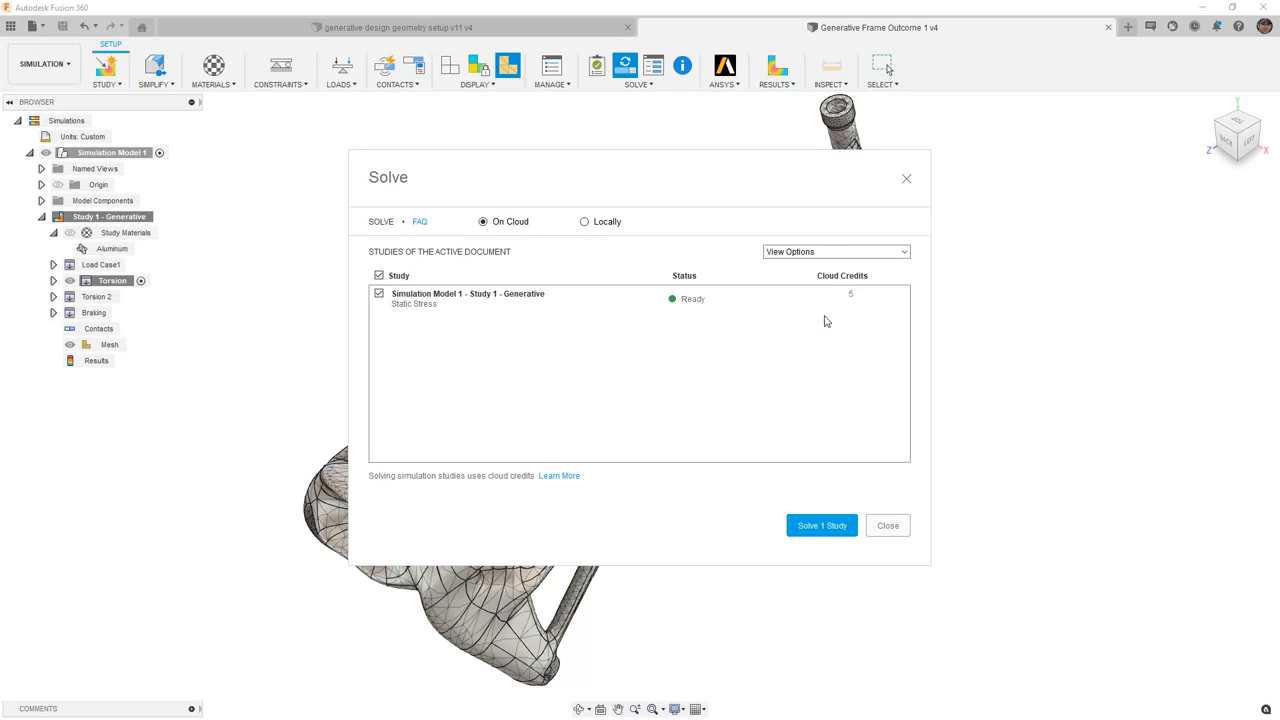
{"action": "mouse_move", "coordinate": [848, 300]}
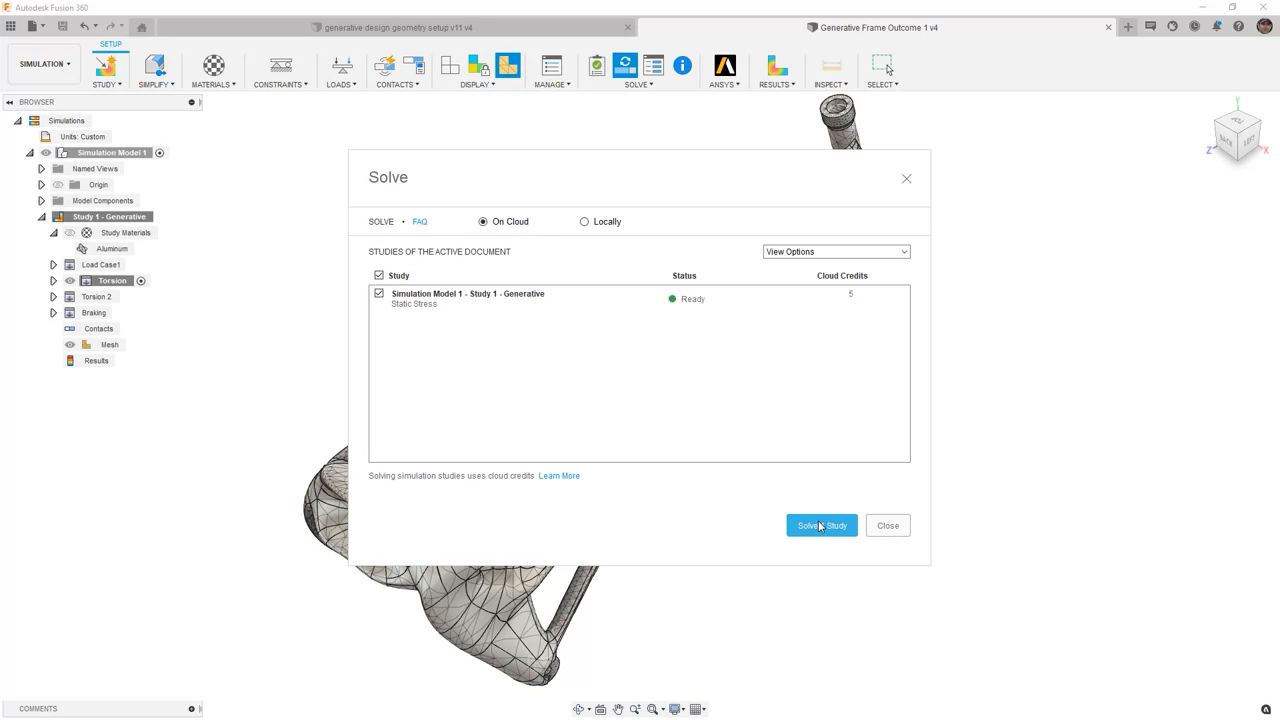
Solve the study on the cloud and dismiss the completed job status window
{"action": "left_click", "coordinate": [820, 524]}
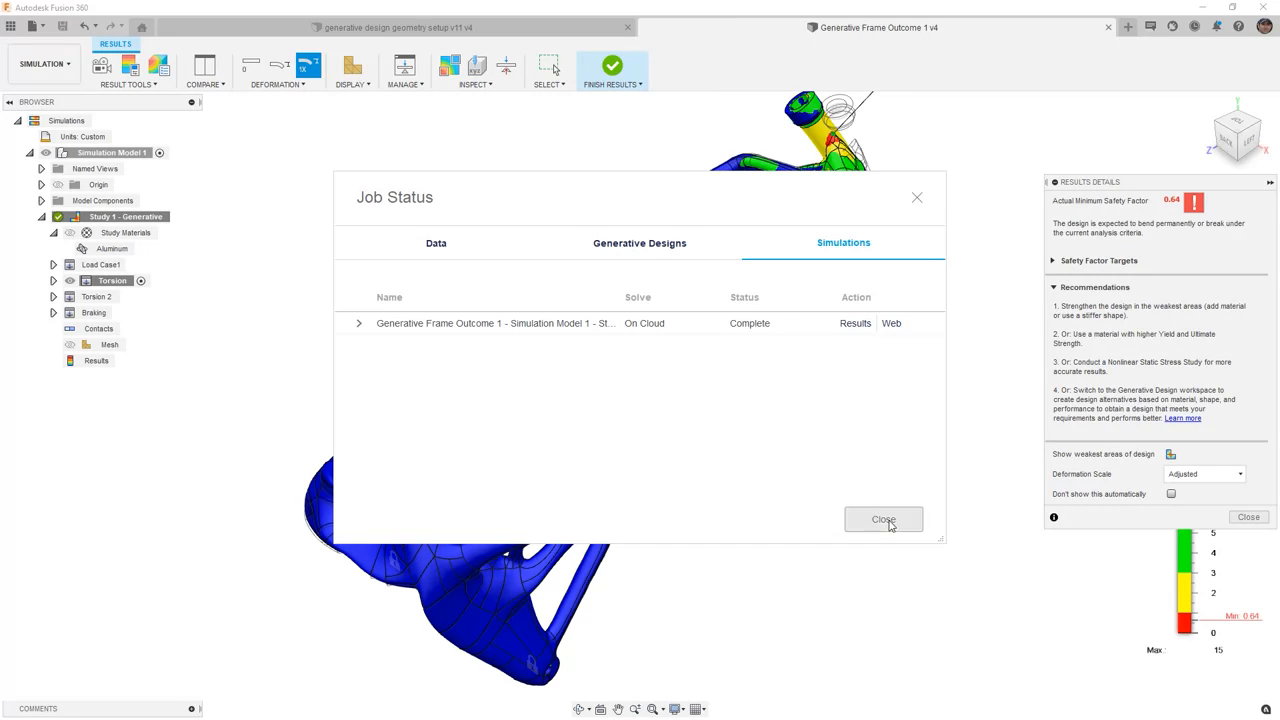
{"action": "left_click", "coordinate": [884, 520]}
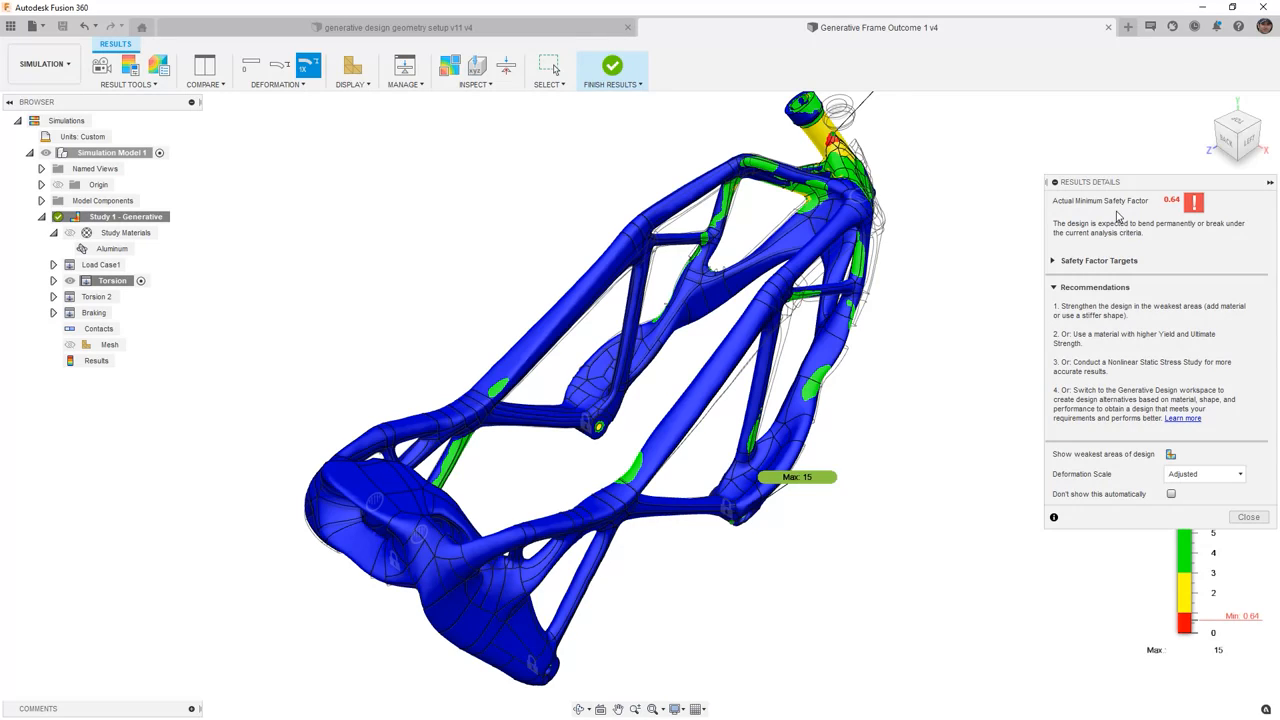
{"action": "mouse_move", "coordinate": [1188, 204]}
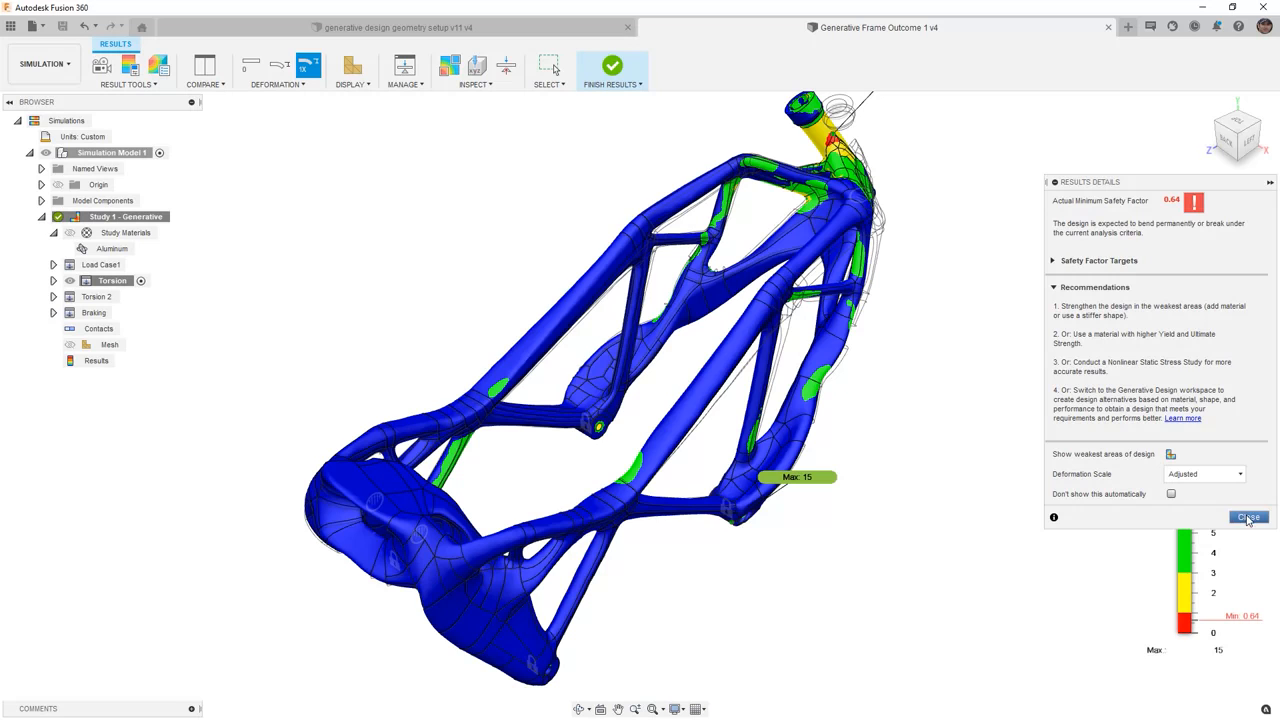
Close the Results Details summary to view the safety-factor plot at the head tube
{"action": "left_click", "coordinate": [1248, 516]}
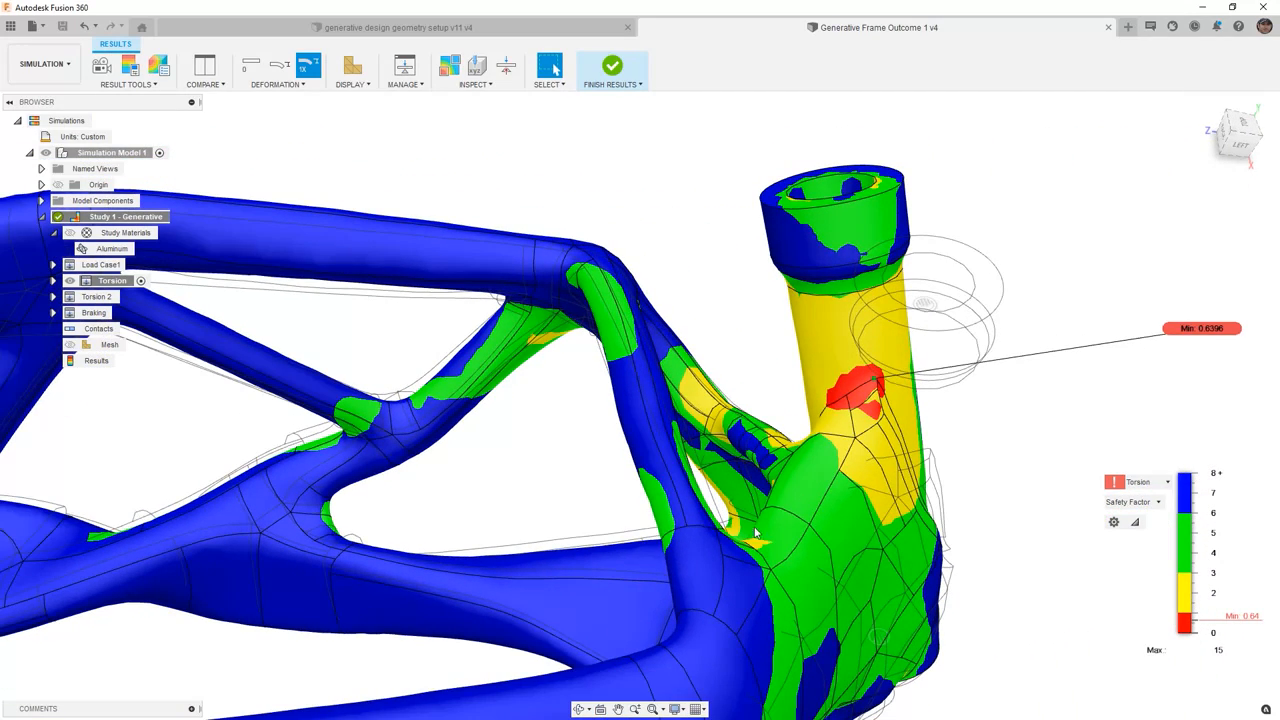
{"action": "mouse_move", "coordinate": [718, 568]}
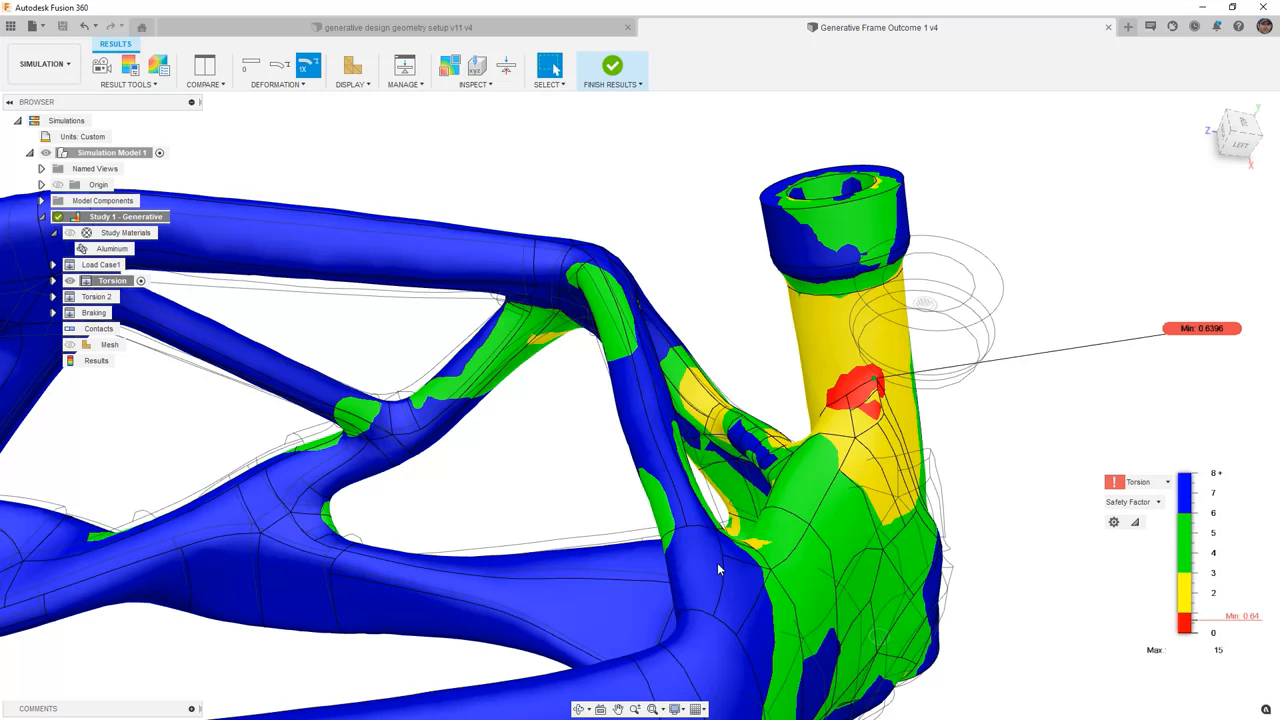
{"action": "mouse_move", "coordinate": [808, 334]}
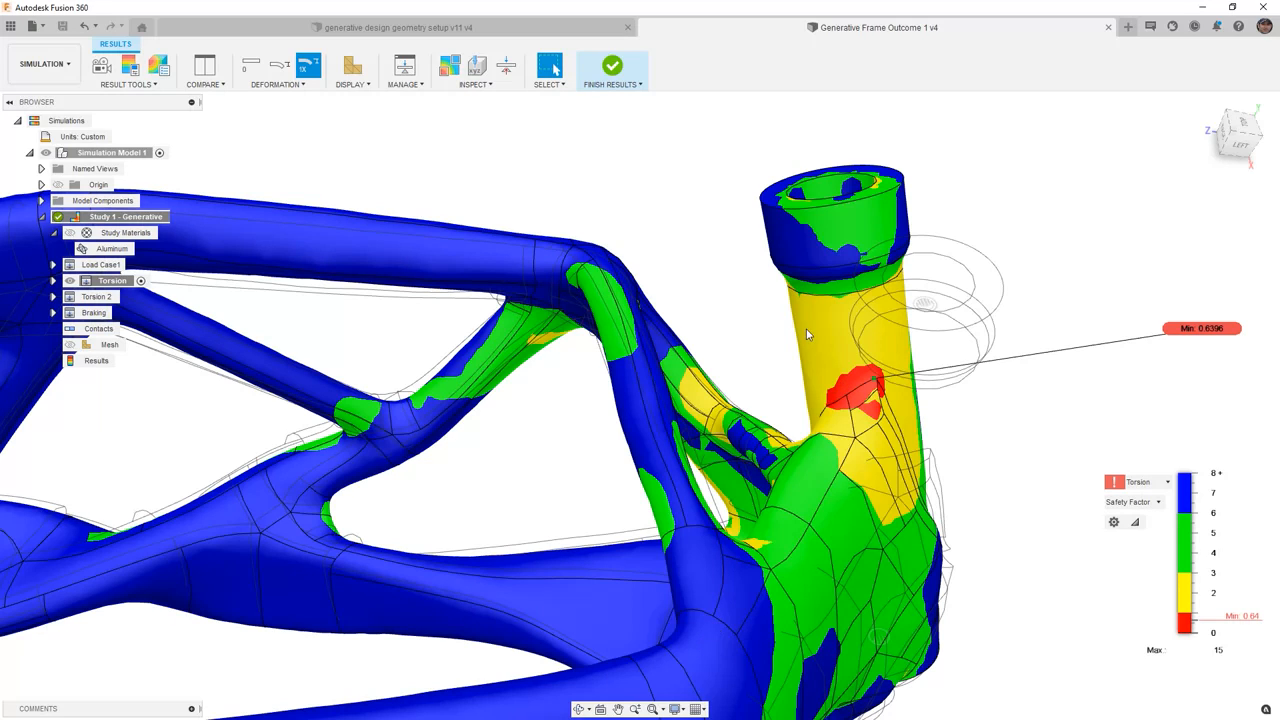
{"action": "mouse_move", "coordinate": [818, 244]}
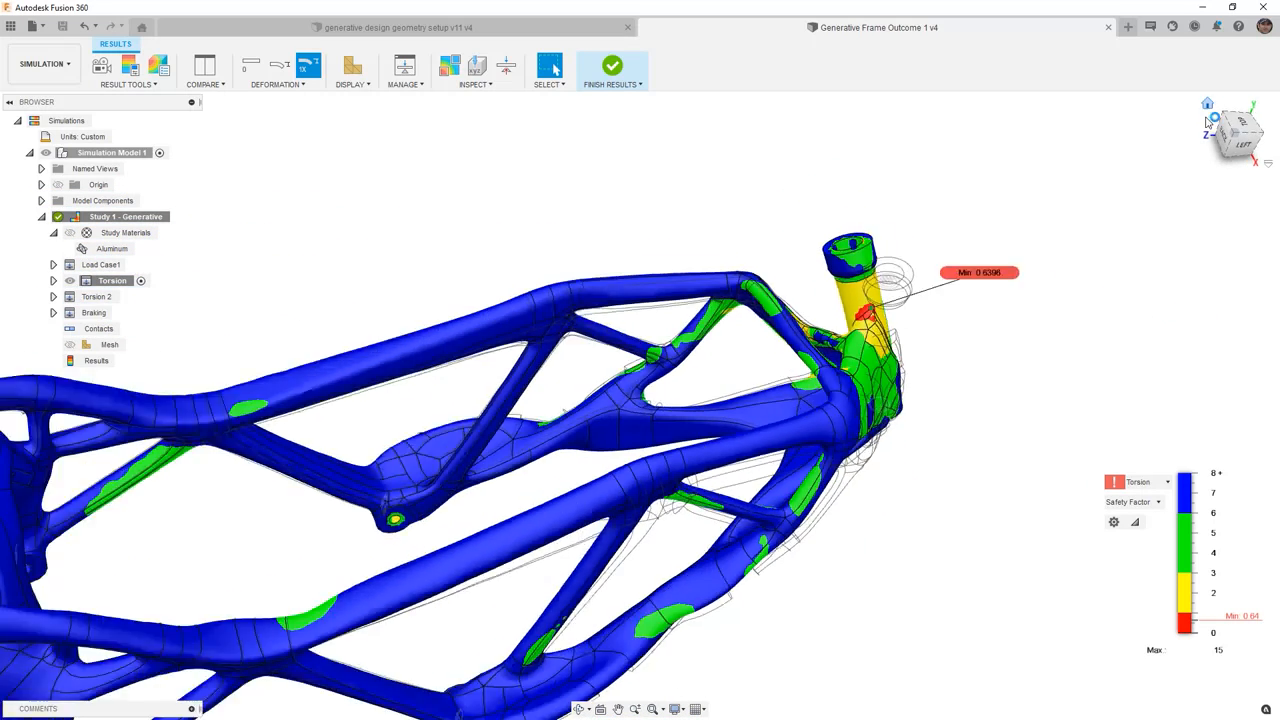
Switch the displayed result from safety factor to von Mises stress for the Torsion case
{"action": "left_click", "coordinate": [1132, 500]}
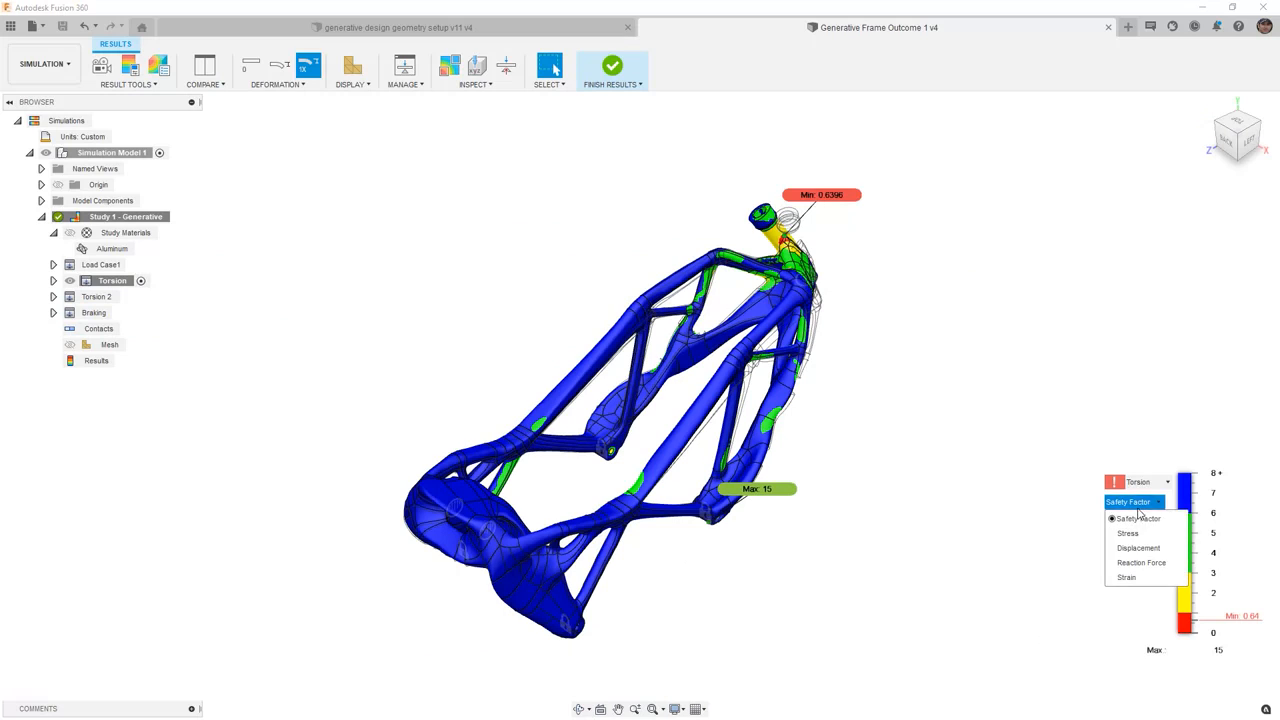
{"action": "left_click", "coordinate": [1128, 532]}
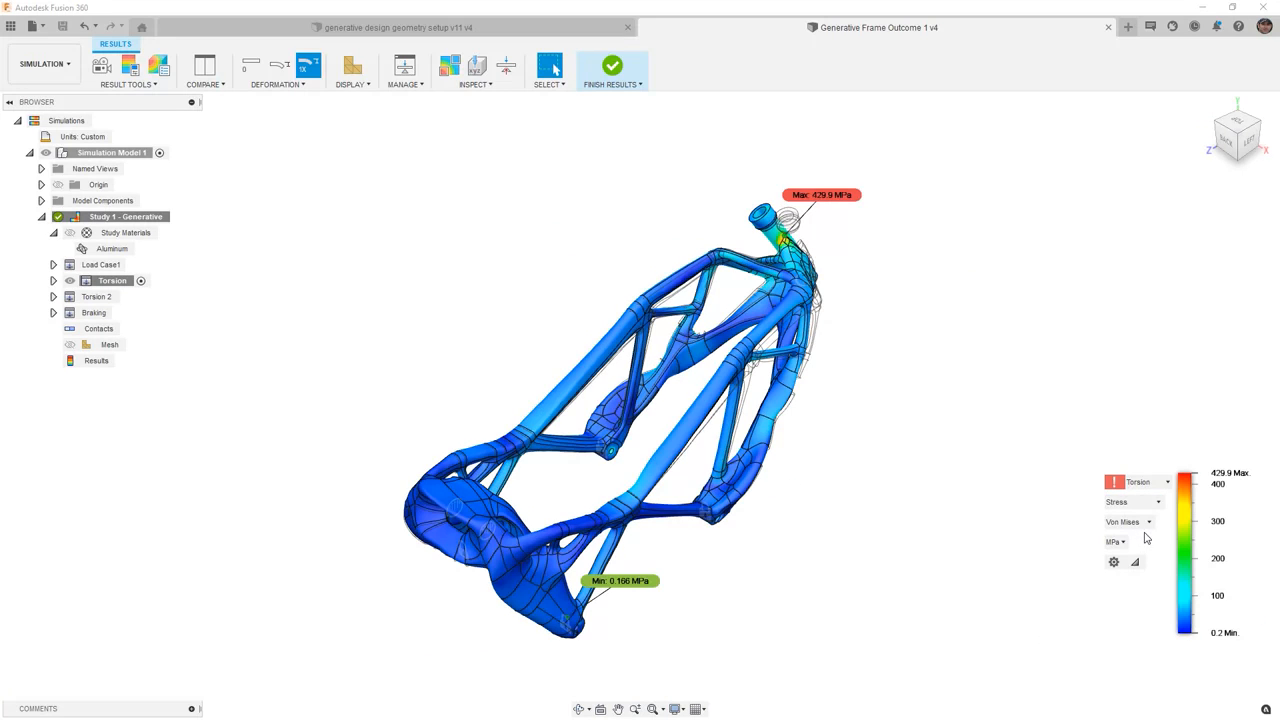
{"action": "left_click", "coordinate": [1132, 500]}
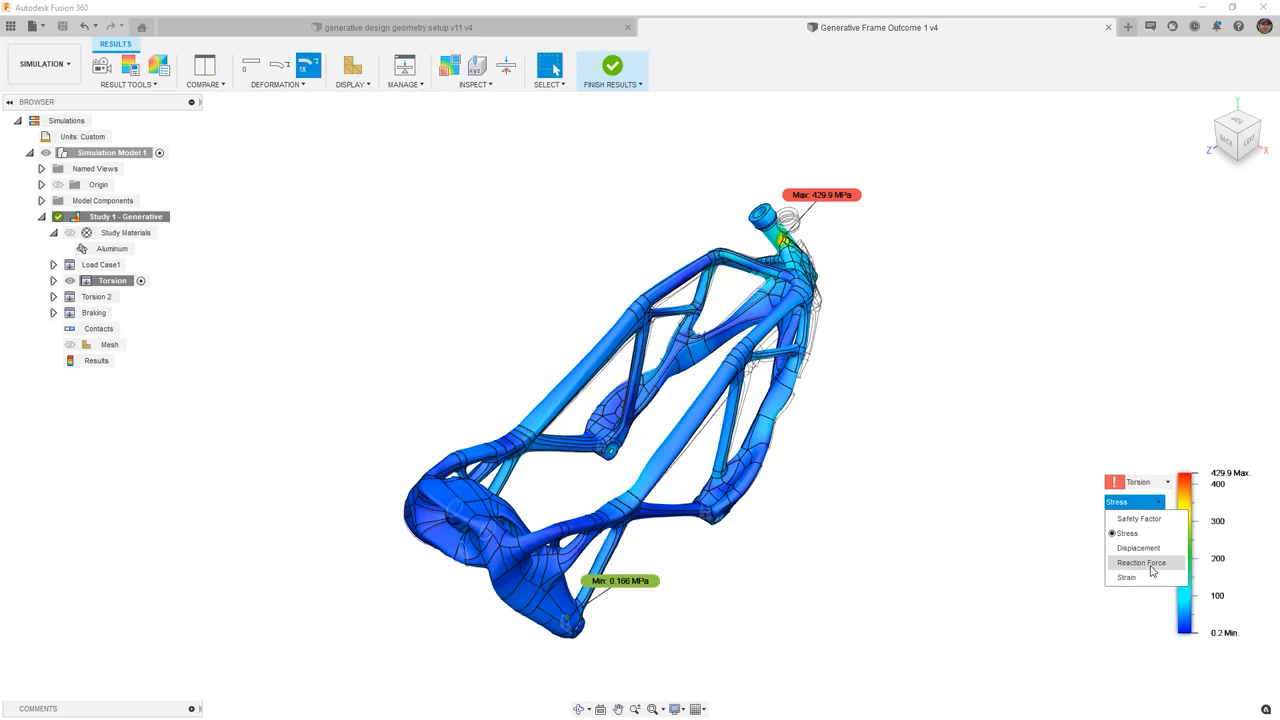
{"action": "left_click", "coordinate": [1128, 532]}
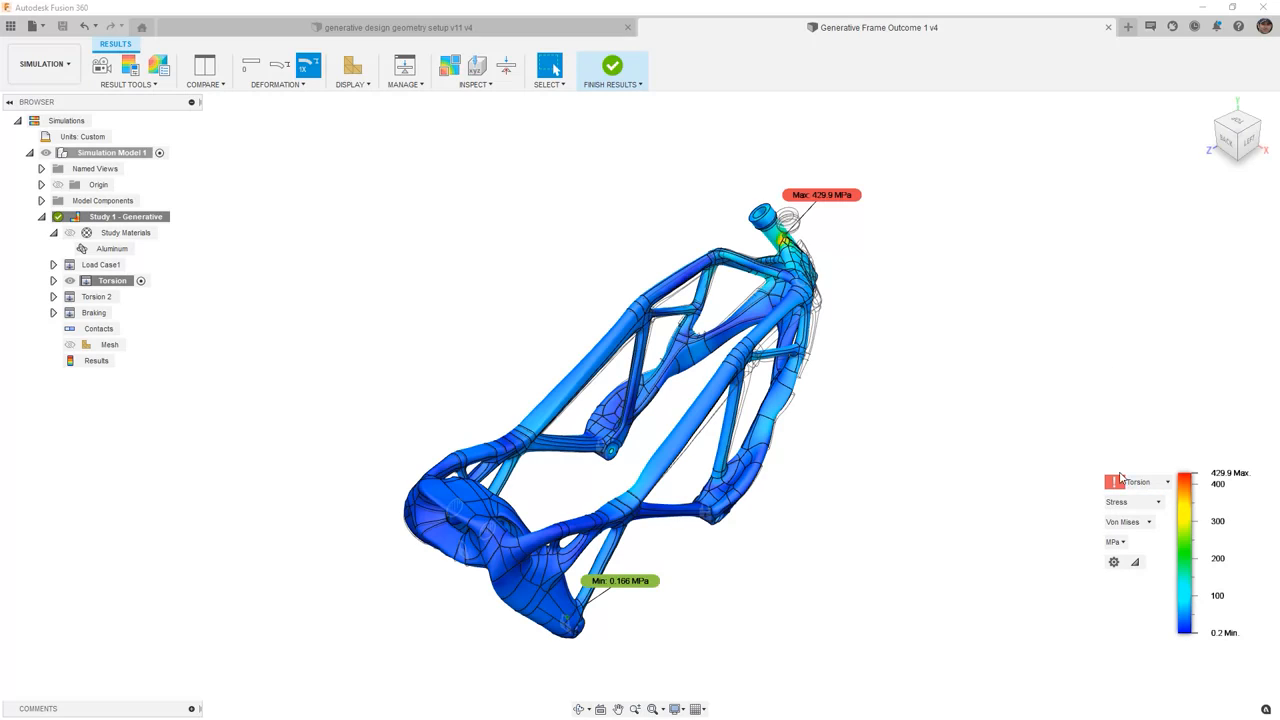
{"action": "mouse_move", "coordinate": [868, 266]}
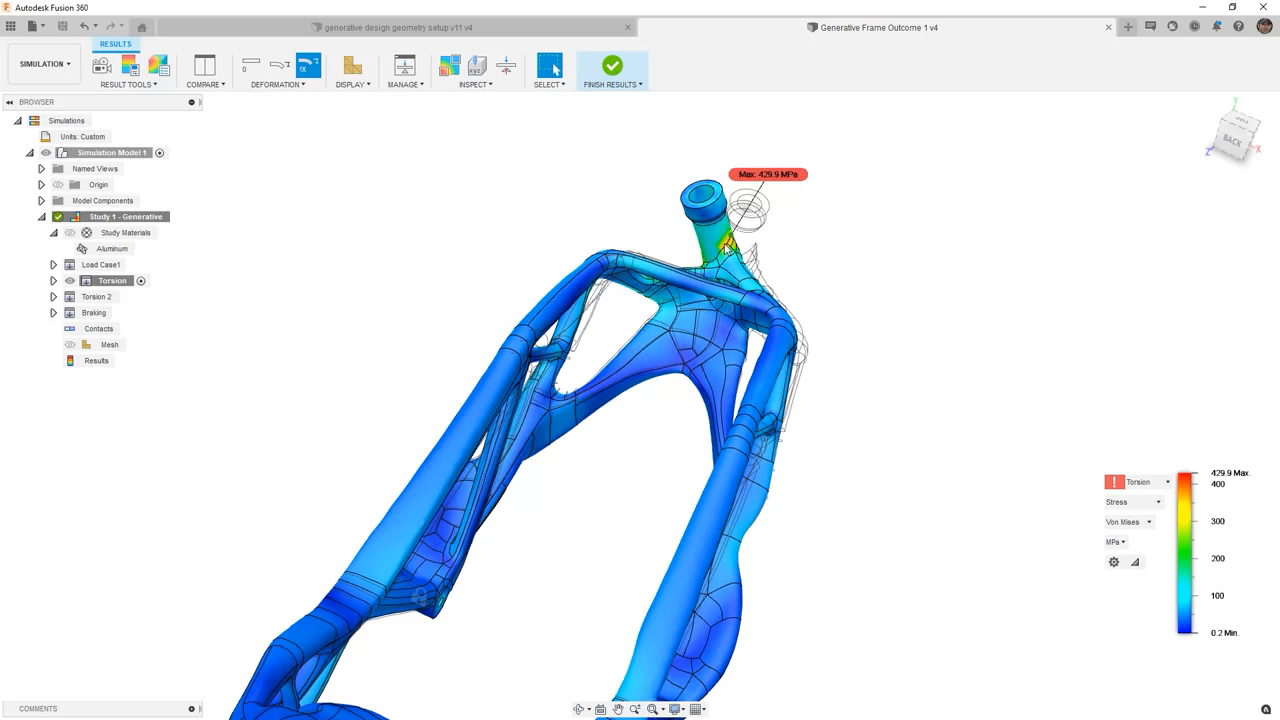
{"action": "mouse_move", "coordinate": [728, 250]}
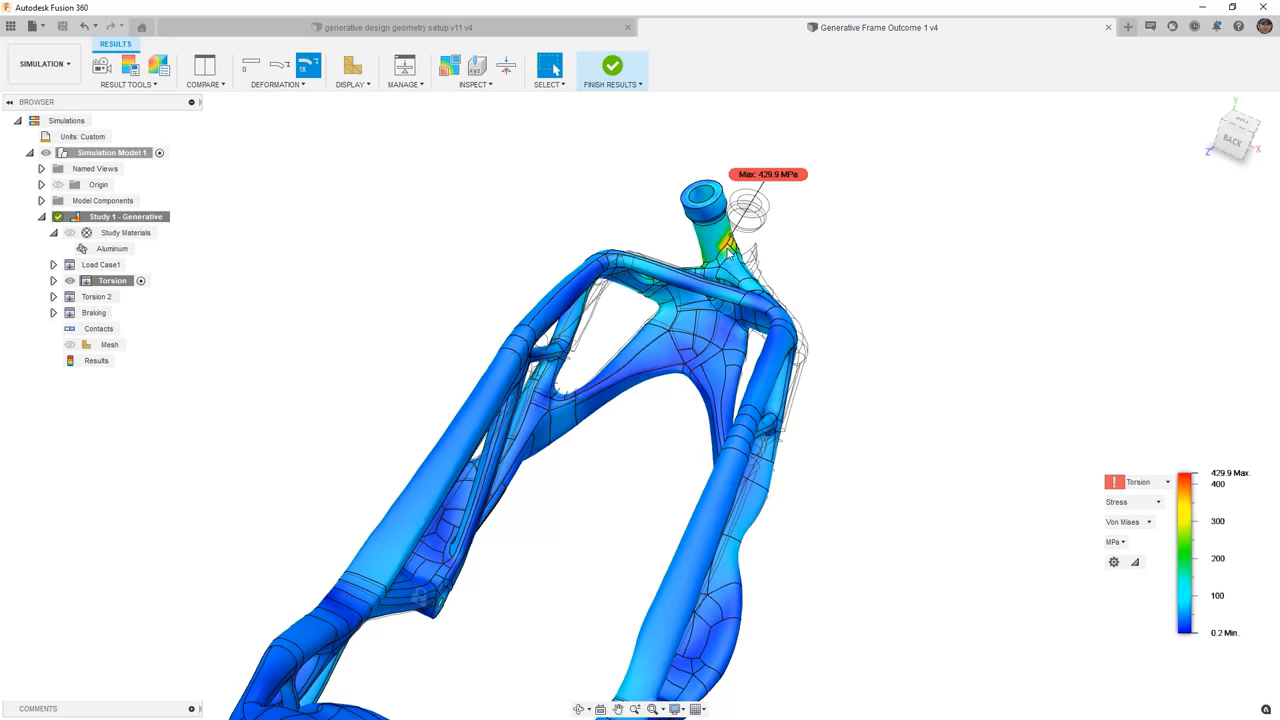
{"action": "mouse_move", "coordinate": [776, 312]}
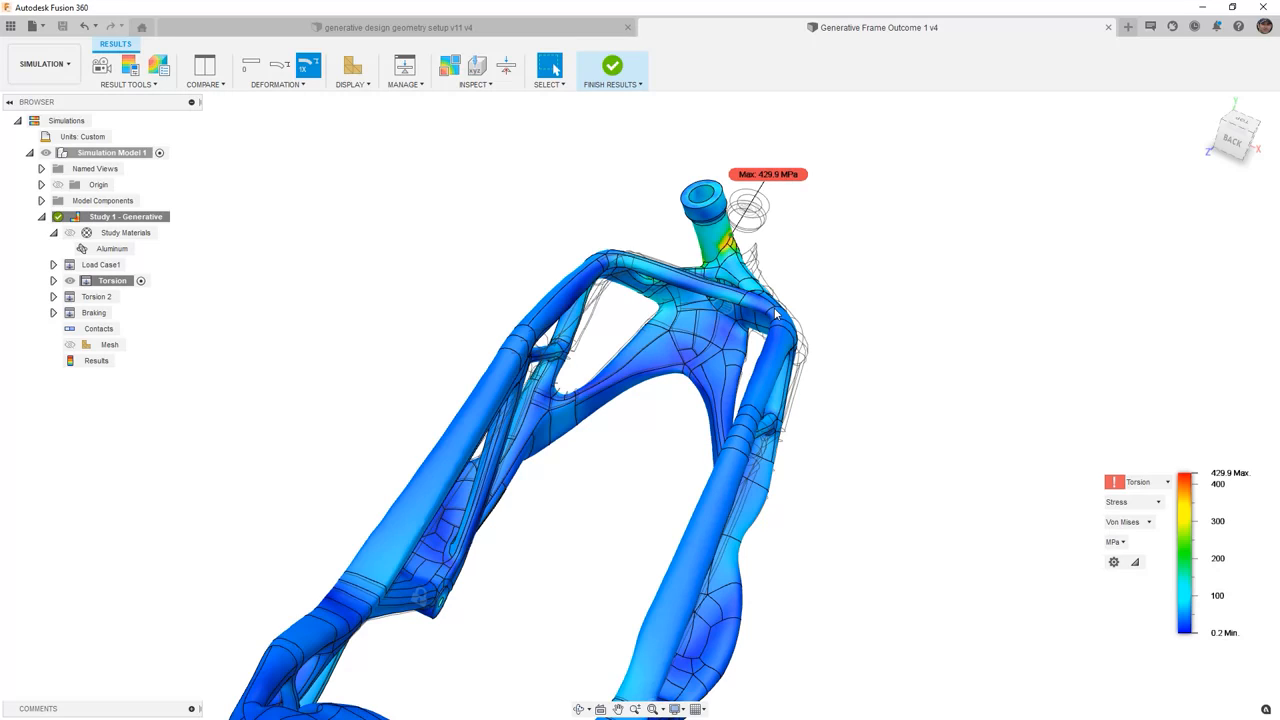
{"action": "mouse_move", "coordinate": [784, 318]}
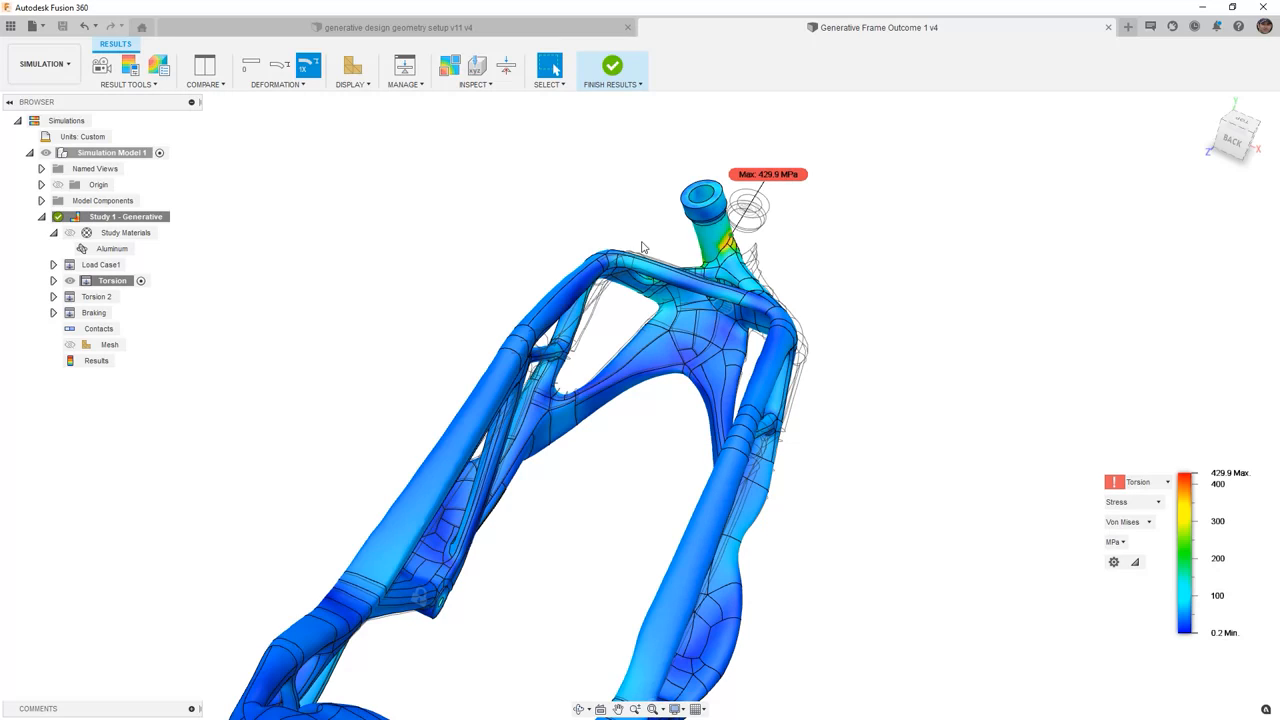
{"action": "mouse_move", "coordinate": [1156, 136]}
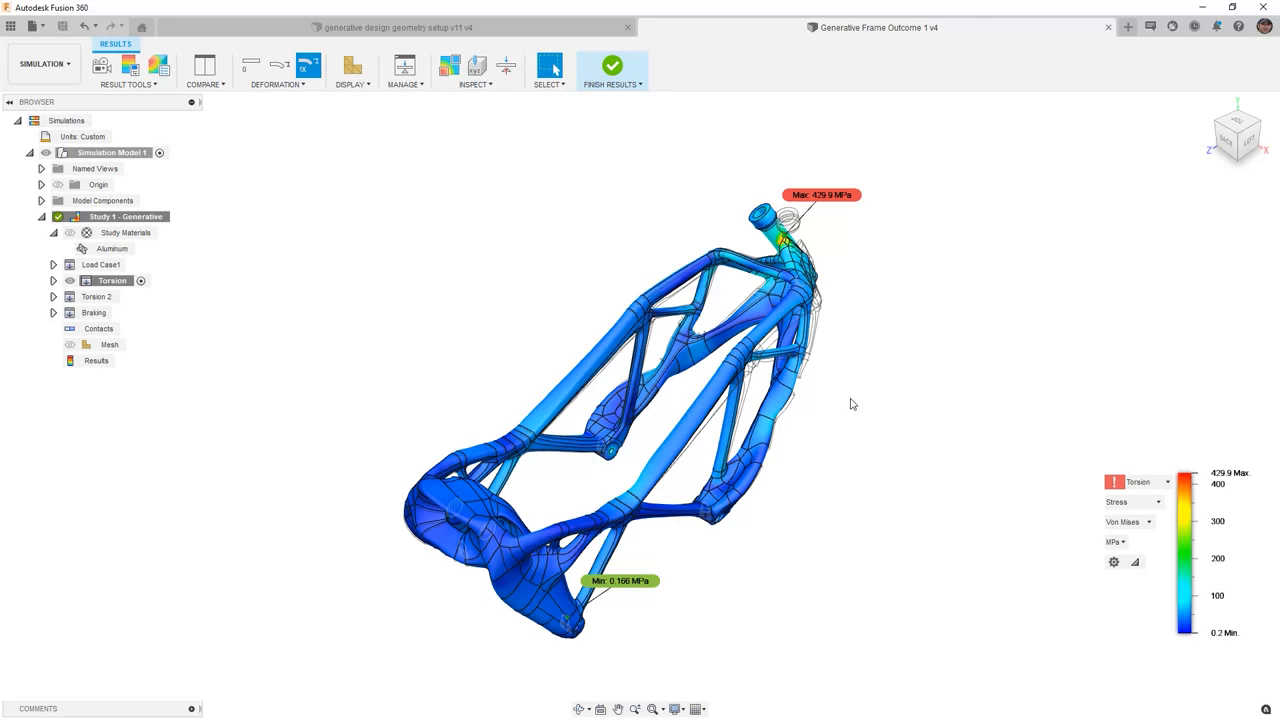
{"action": "mouse_move", "coordinate": [836, 260]}
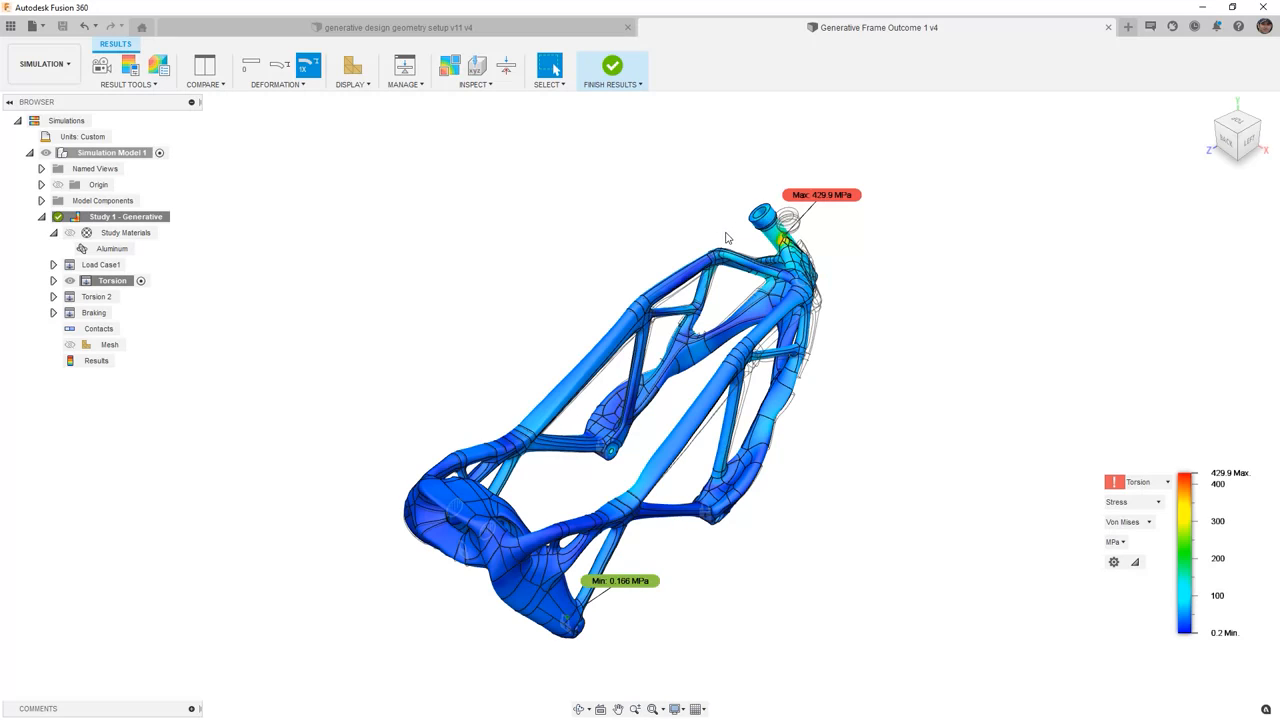
{"action": "mouse_move", "coordinate": [936, 342]}
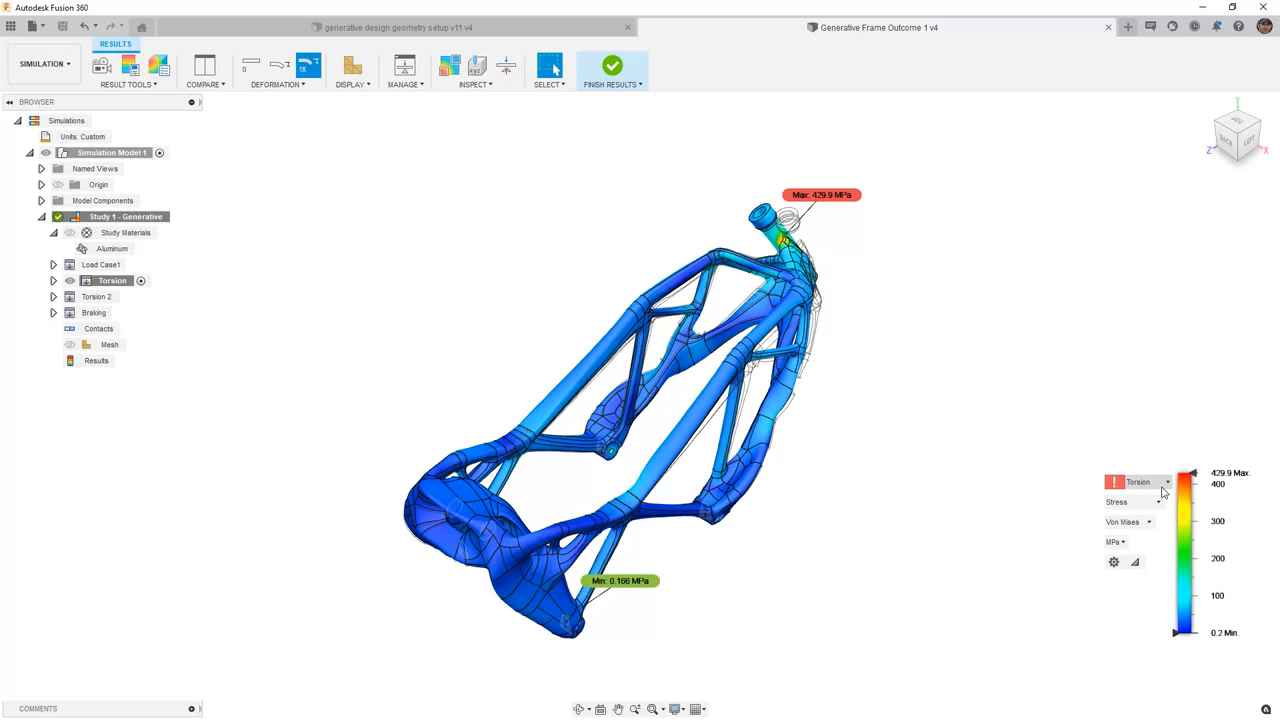
Show safety factor for Load Case1 and rotate to view the whole frame
{"action": "left_click", "coordinate": [1166, 482]}
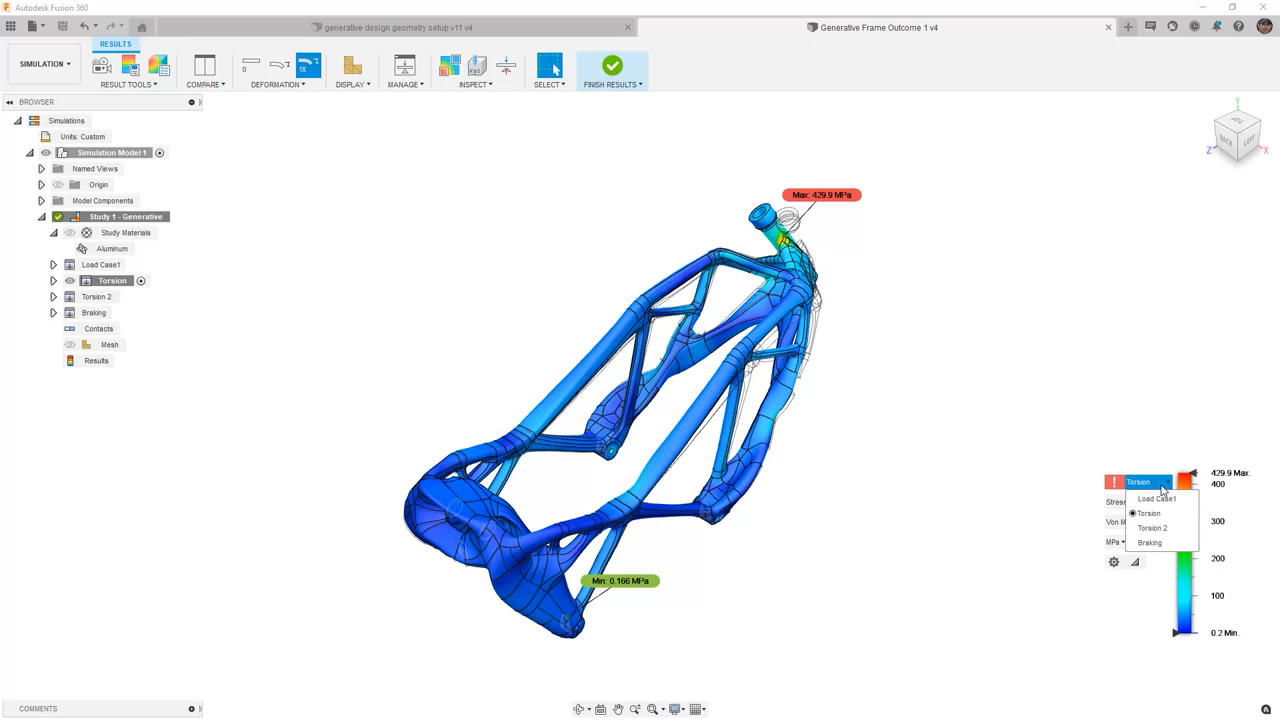
{"action": "left_click", "coordinate": [1156, 498]}
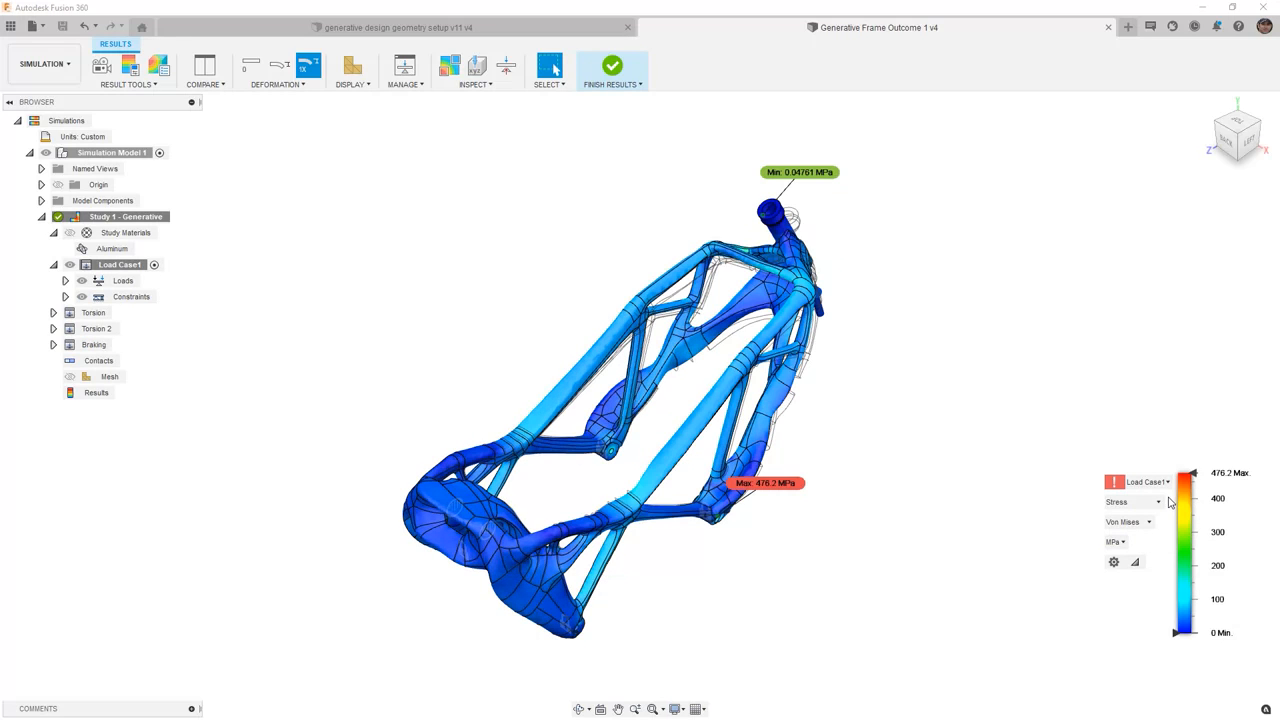
{"action": "left_click", "coordinate": [1158, 500]}
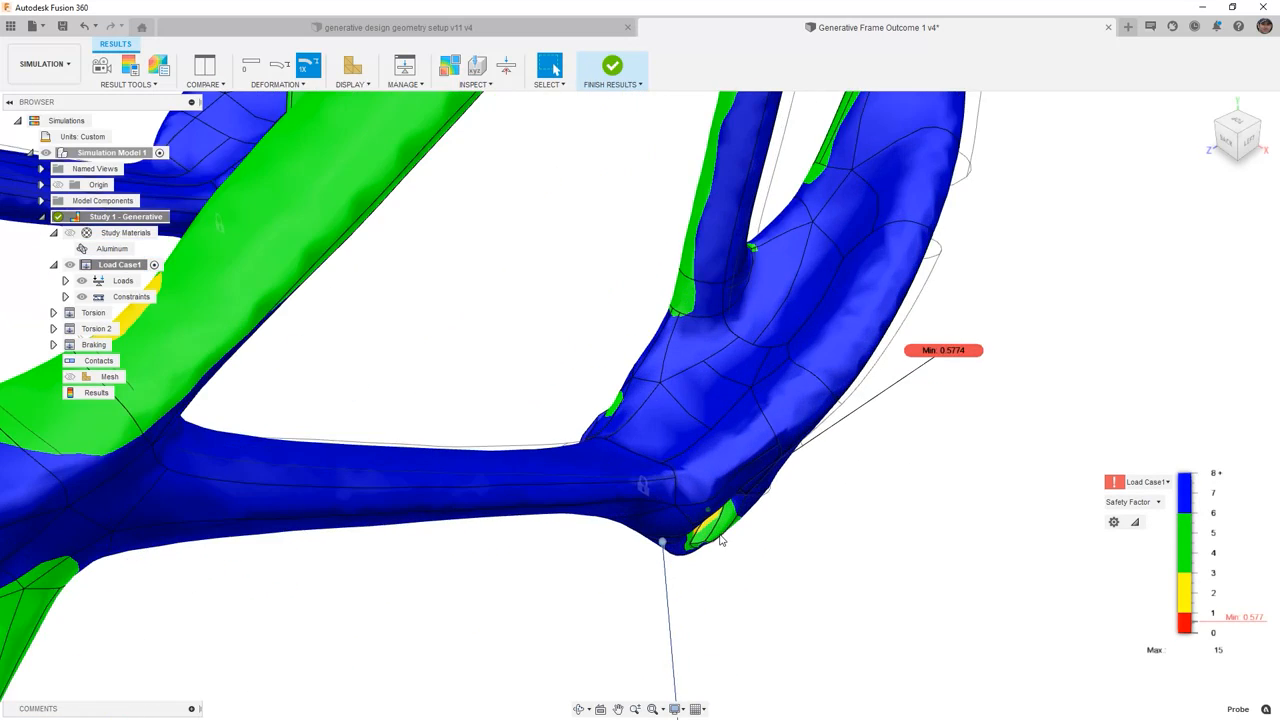
{"action": "left_click_drag", "start_coordinate": [700, 400], "coordinate": [720, 540]}
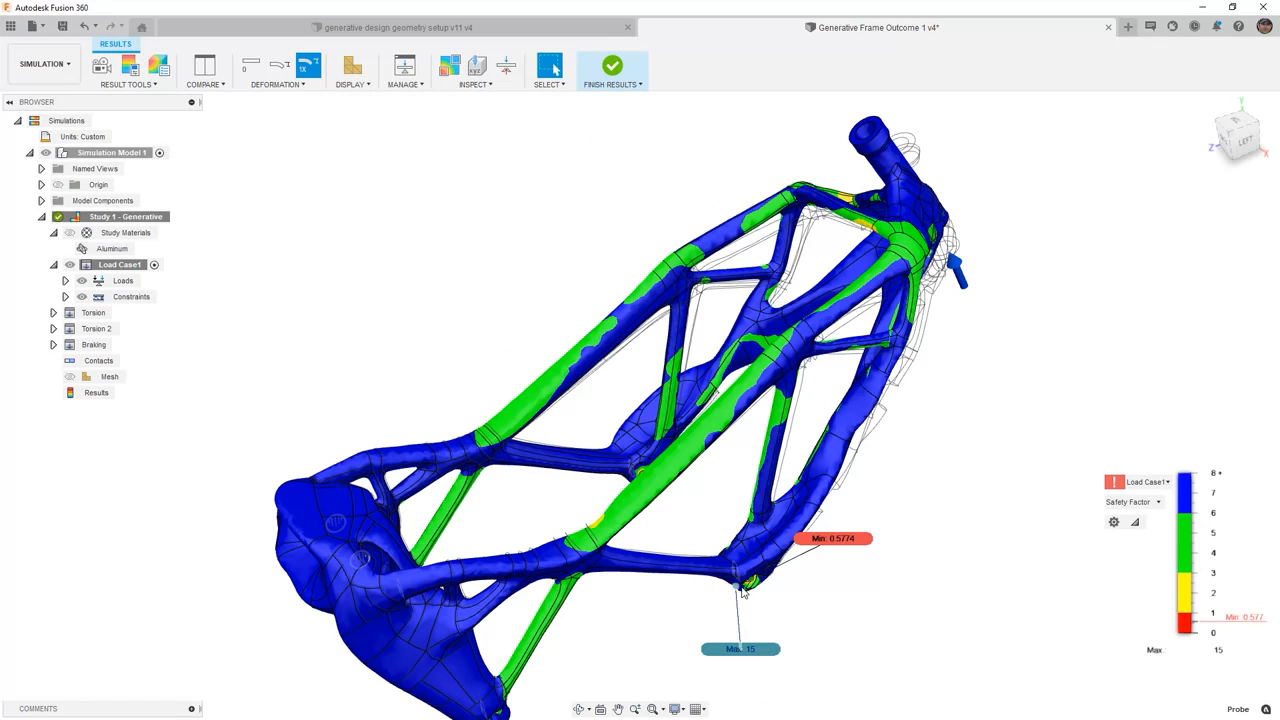
{"action": "mouse_move", "coordinate": [798, 578]}
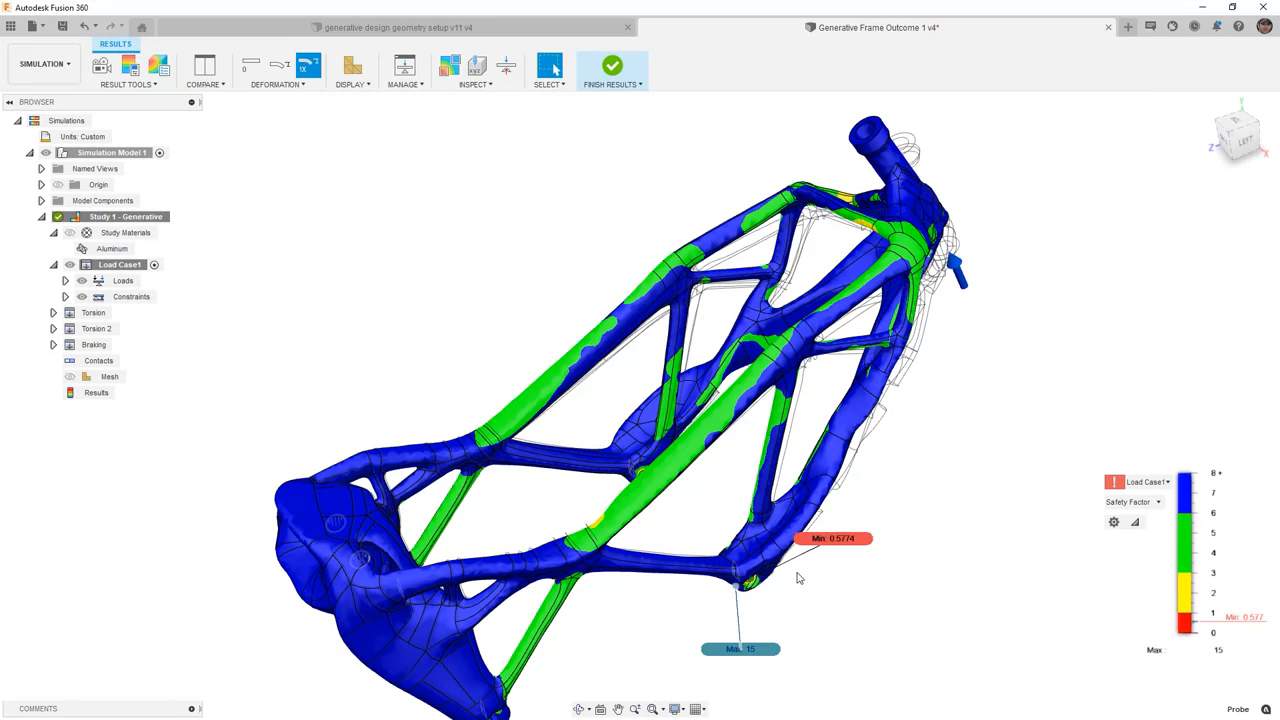
Check safety factor for the Torsion and Braking cases, then finish results
{"action": "left_click", "coordinate": [1148, 480]}
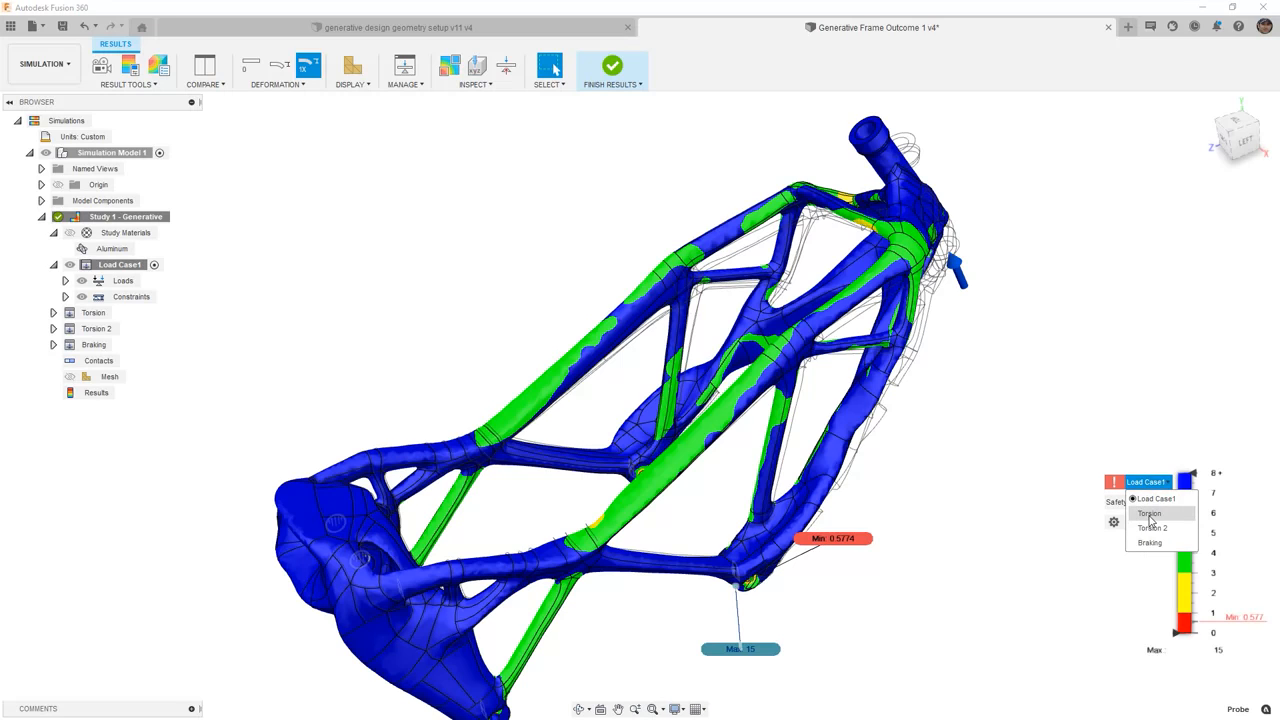
{"action": "left_click", "coordinate": [1148, 512]}
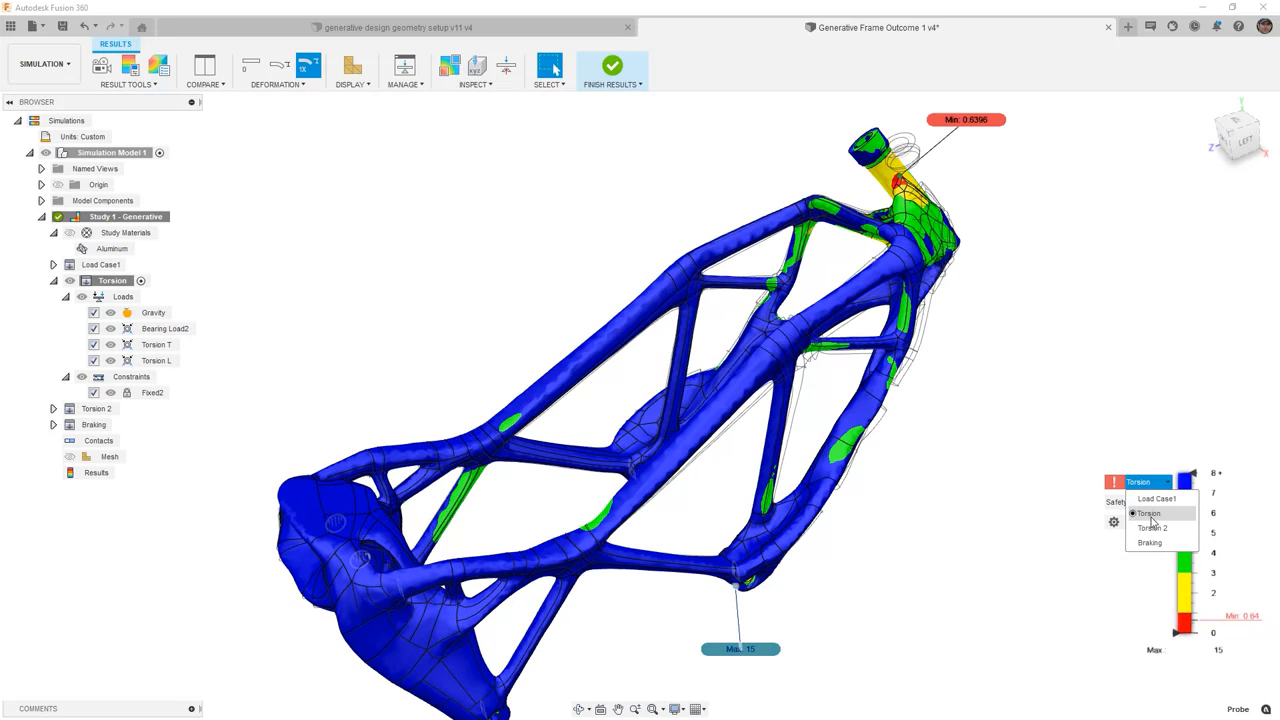
{"action": "left_click", "coordinate": [1152, 528]}
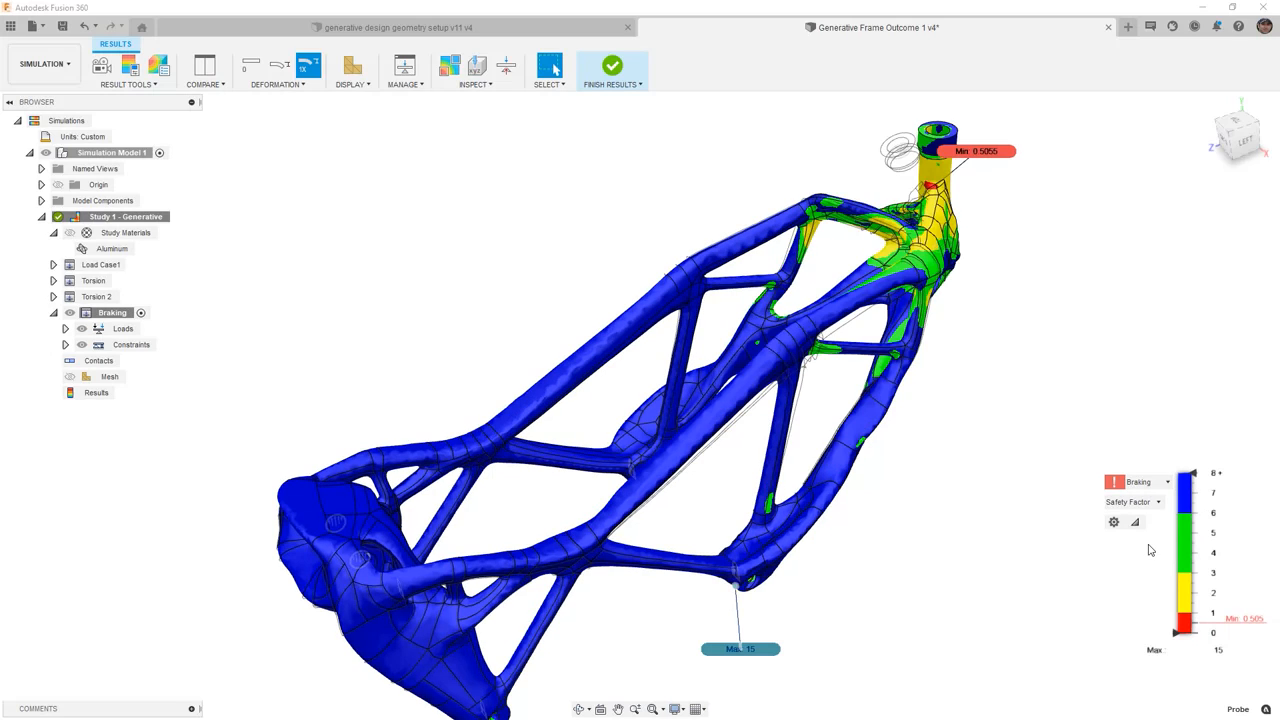
{"action": "mouse_move", "coordinate": [1068, 350]}
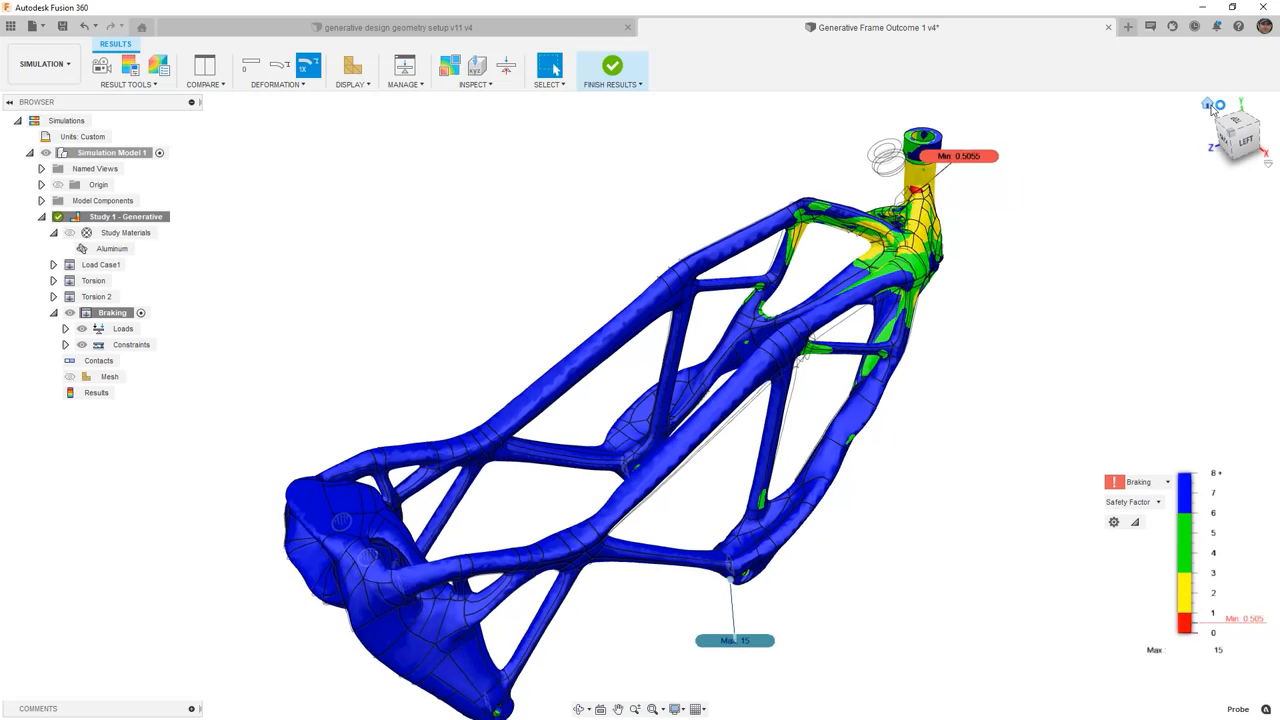
{"action": "left_click", "coordinate": [612, 66]}
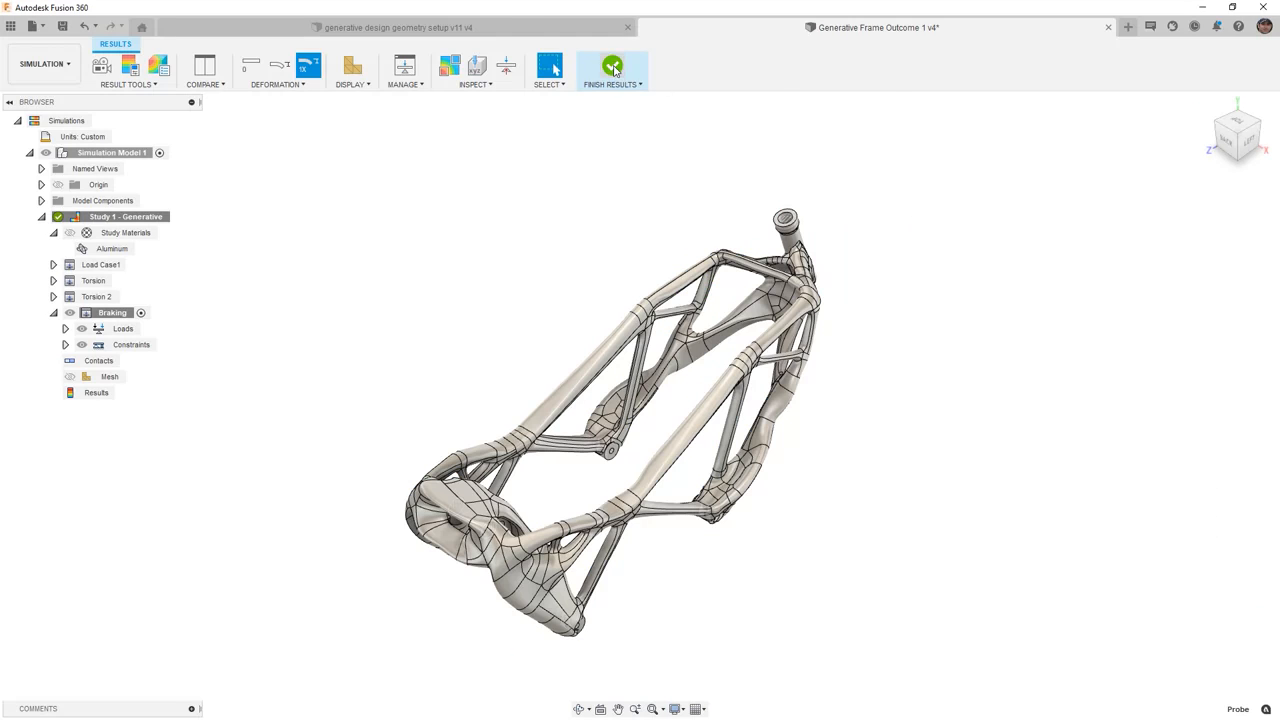
Finish Results to return to the Setup tab of the Simulation workspace
{"action": "left_click", "coordinate": [612, 64]}
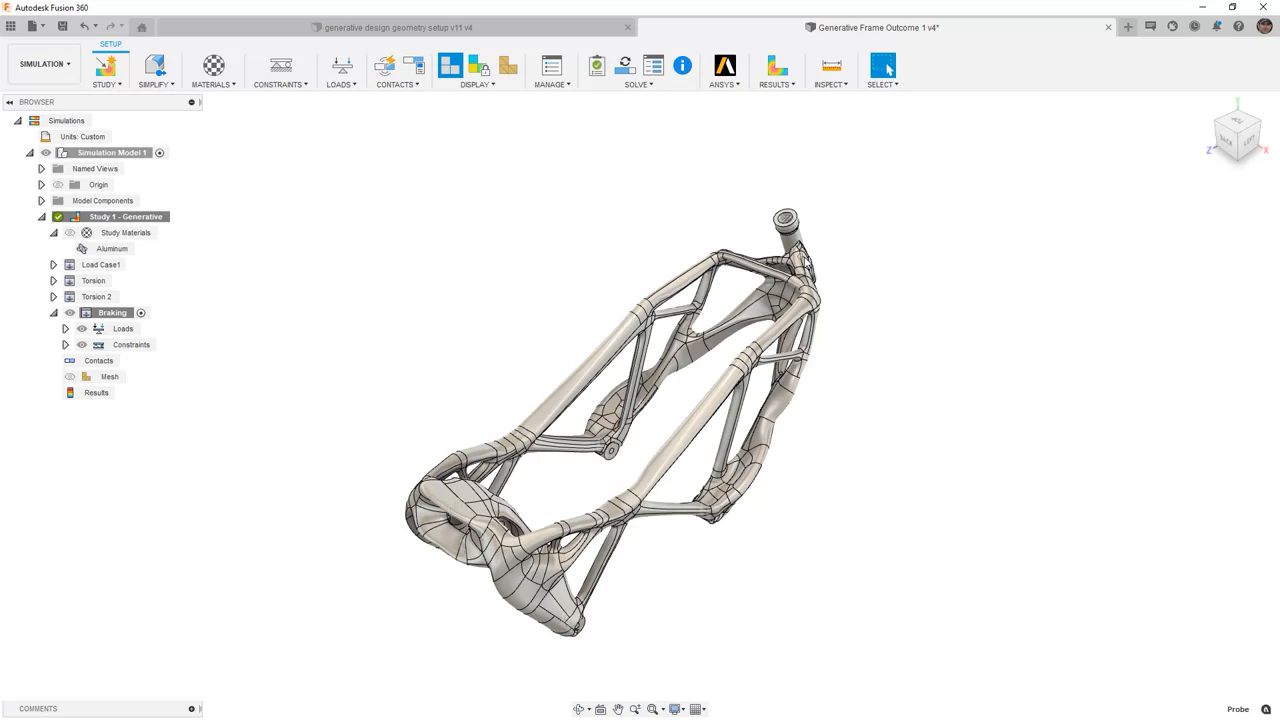
{"action": "mouse_move", "coordinate": [810, 500]}
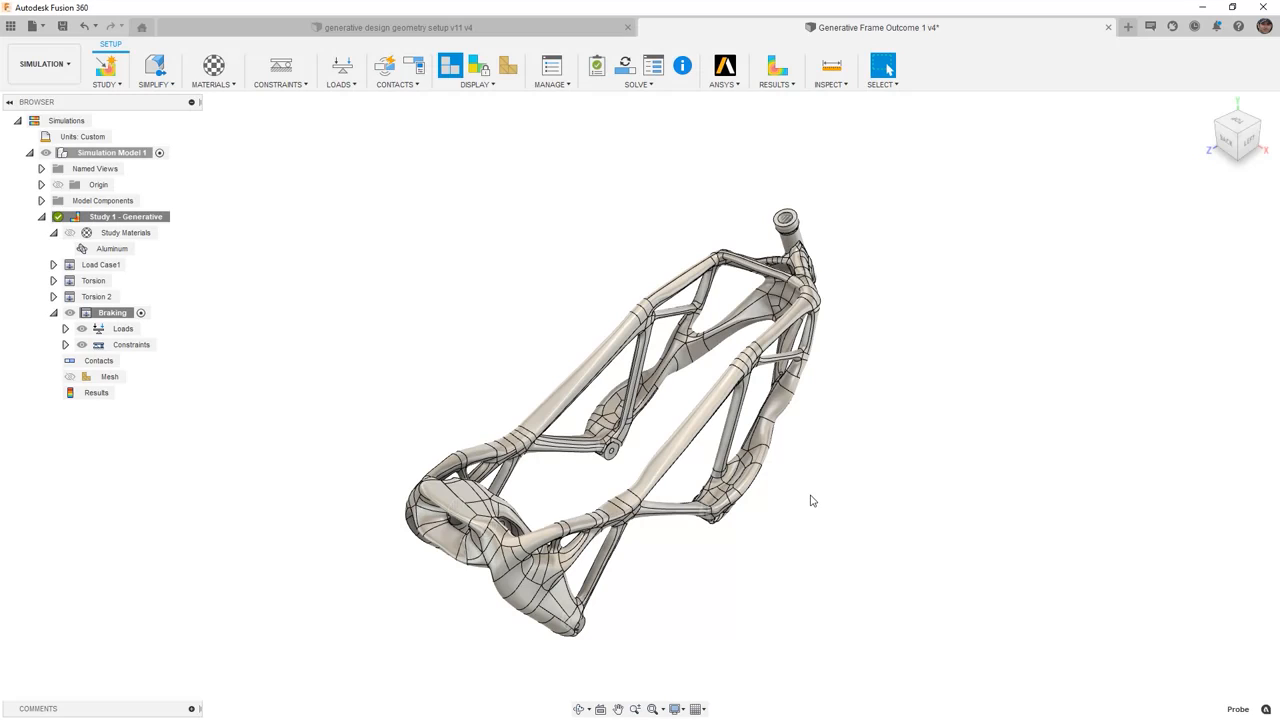
{"action": "mouse_move", "coordinate": [420, 248]}
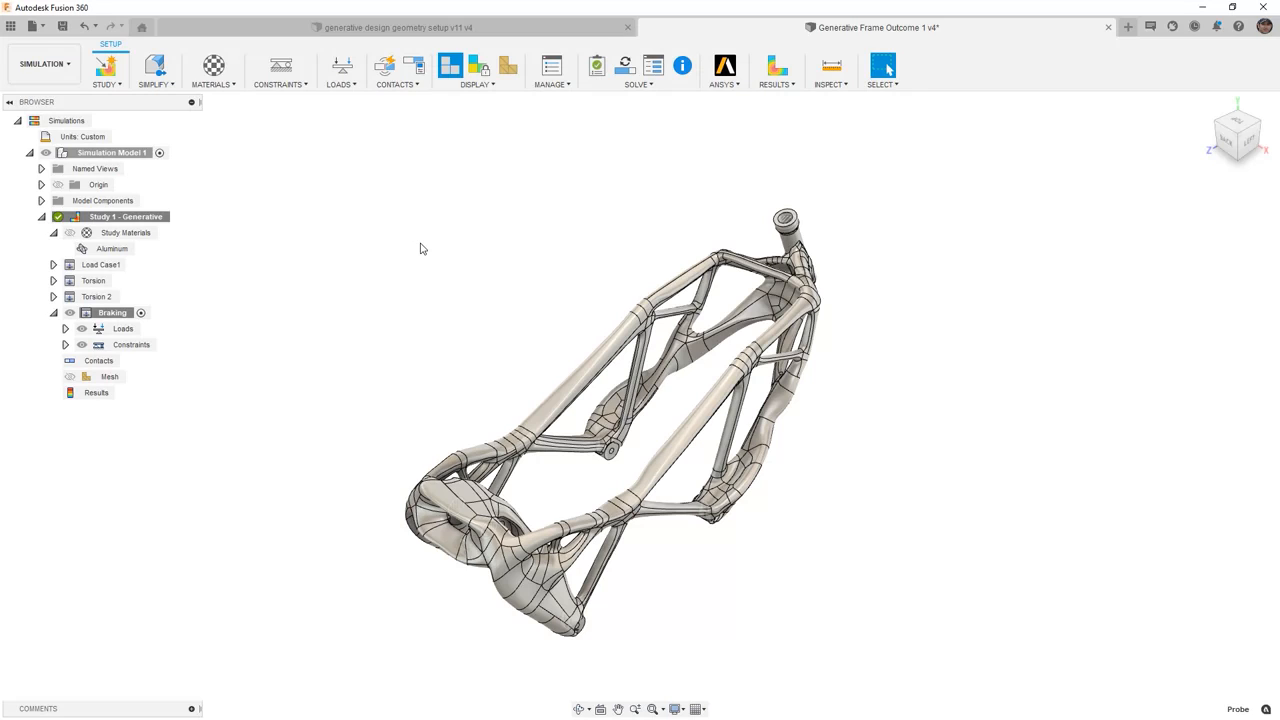
Save the frame outcome as a new version, then save the motorcycle assembly document
{"action": "left_click", "coordinate": [64, 26]}
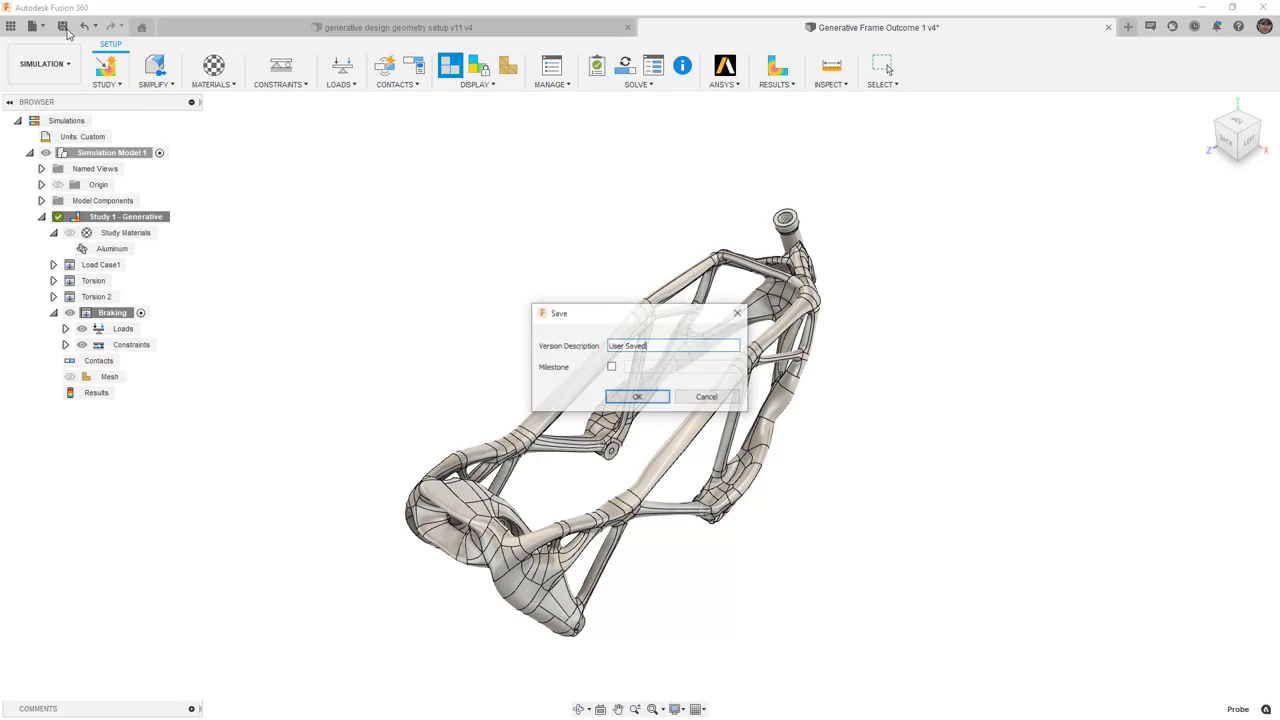
{"action": "left_click", "coordinate": [636, 396]}
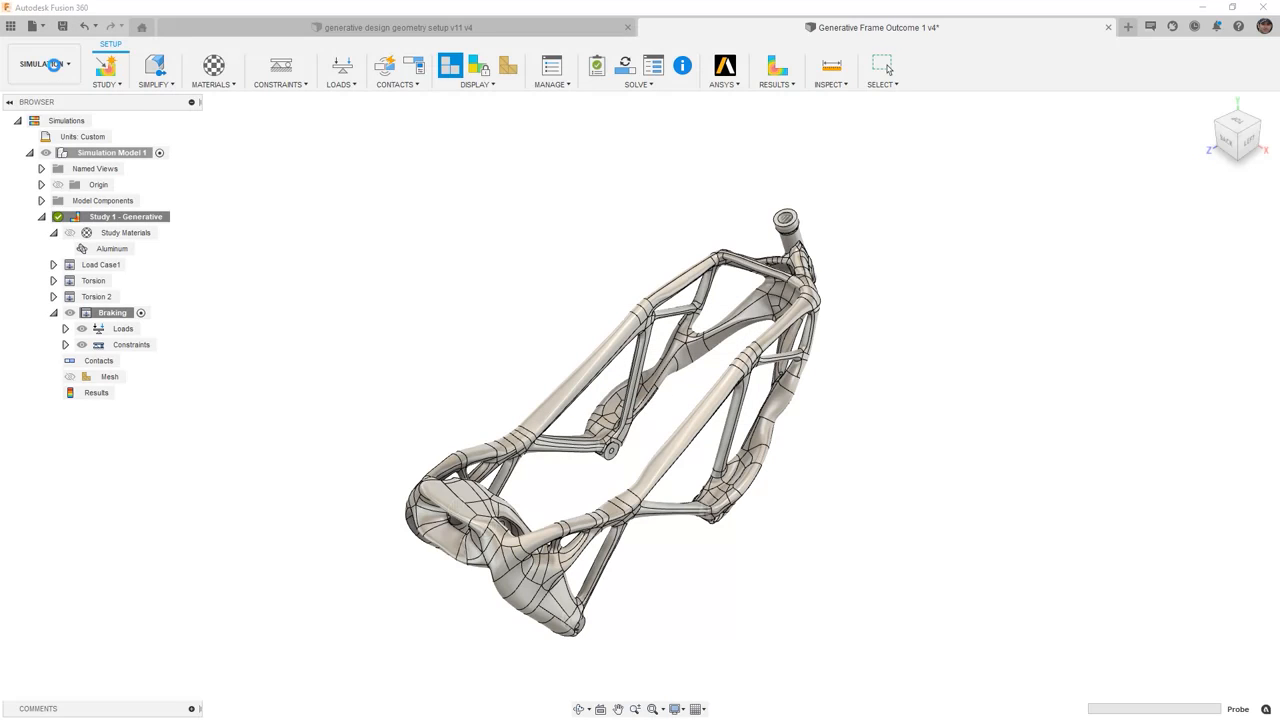
{"action": "left_click", "coordinate": [42, 62]}
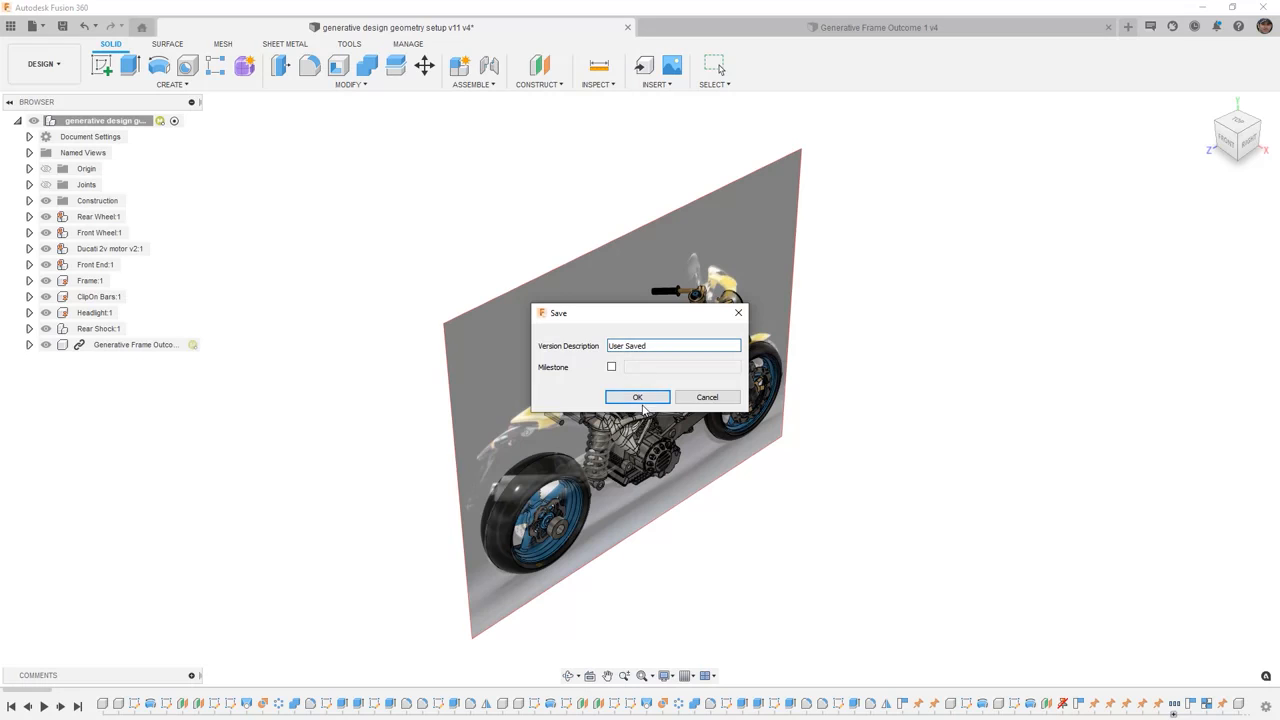
{"action": "left_click", "coordinate": [636, 396]}
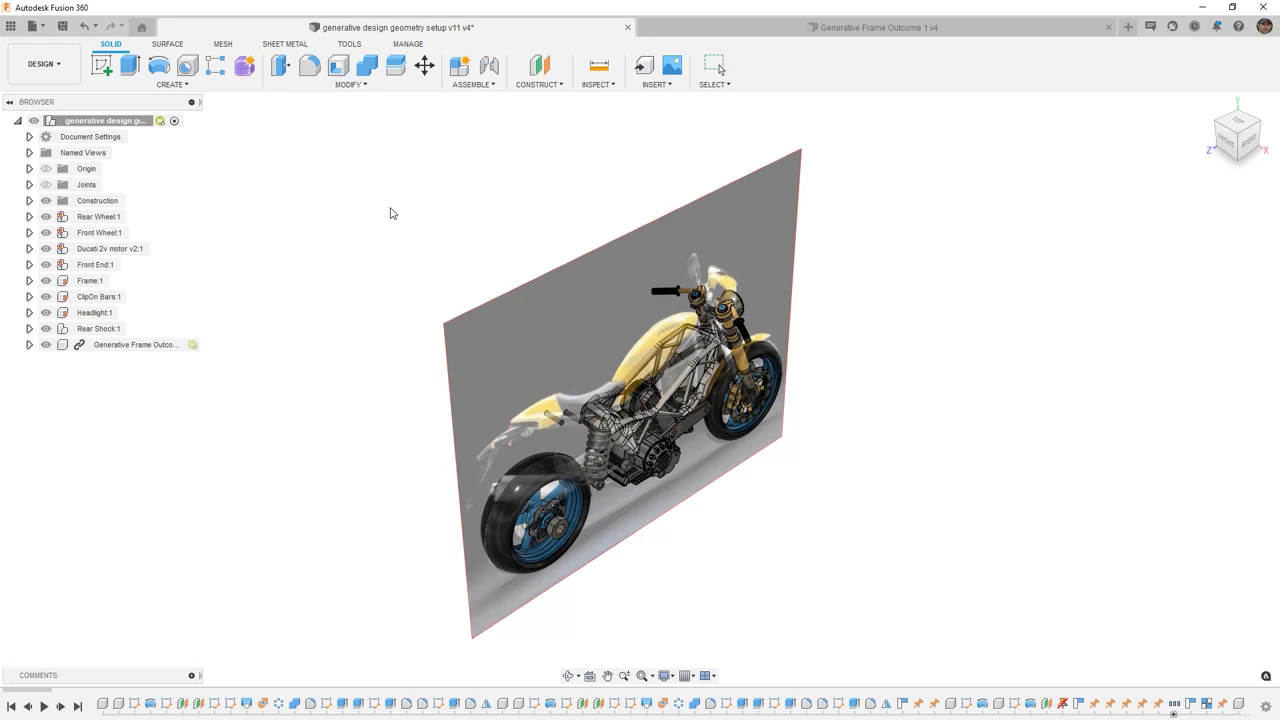